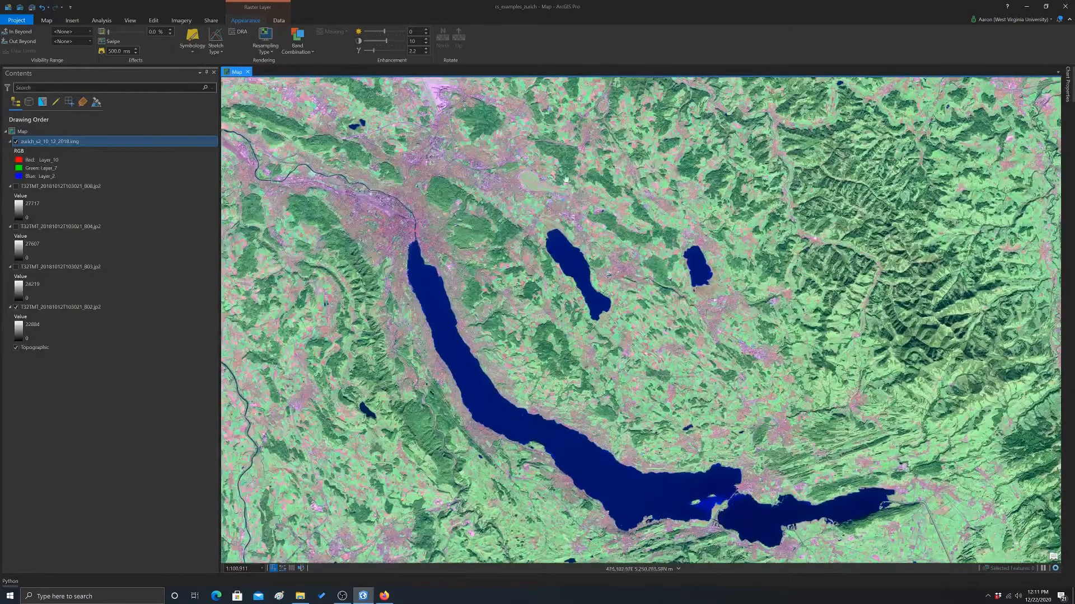
# - Zoom in from the whole lake to the farmland and airport north of it
pyautogui.scroll(-3)
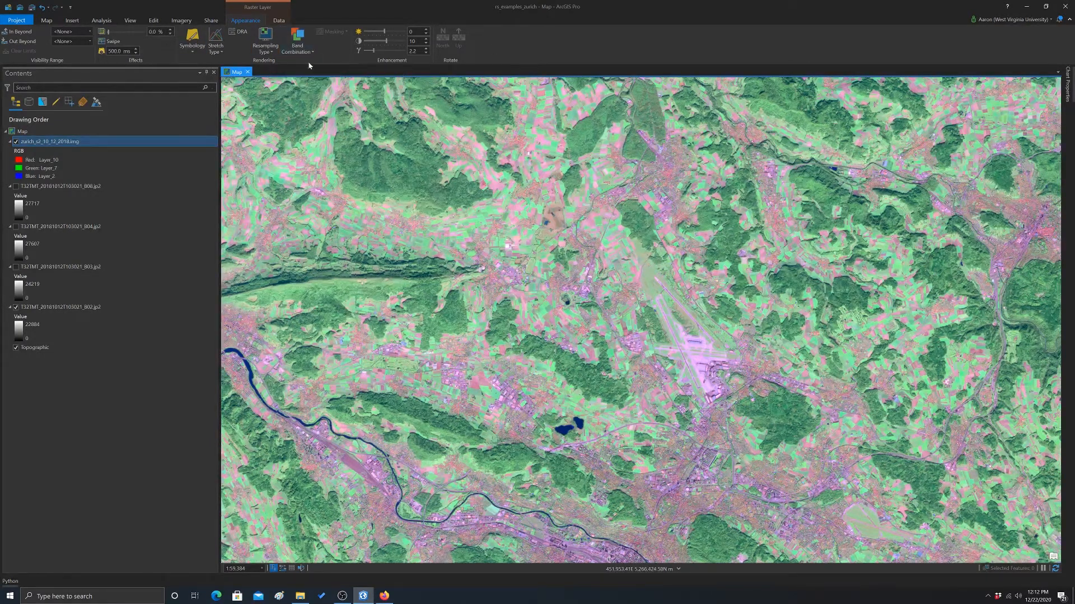
# - Set the composite's band combination to Natural Color, using bands 3, 2 and 1 as RGB
pyautogui.click(297, 39)
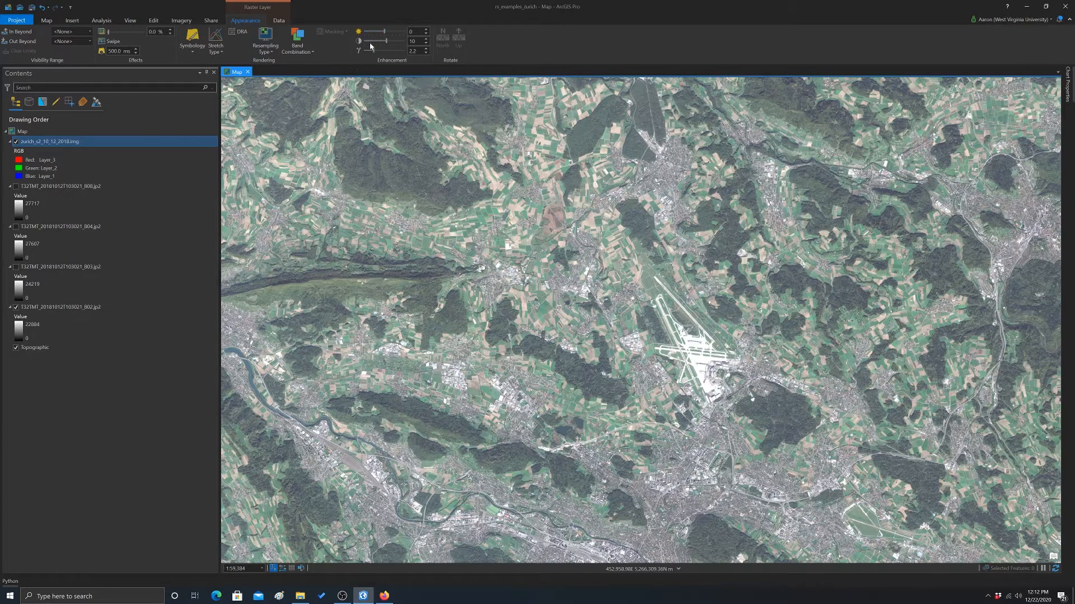
pyautogui.moveTo(359, 44)
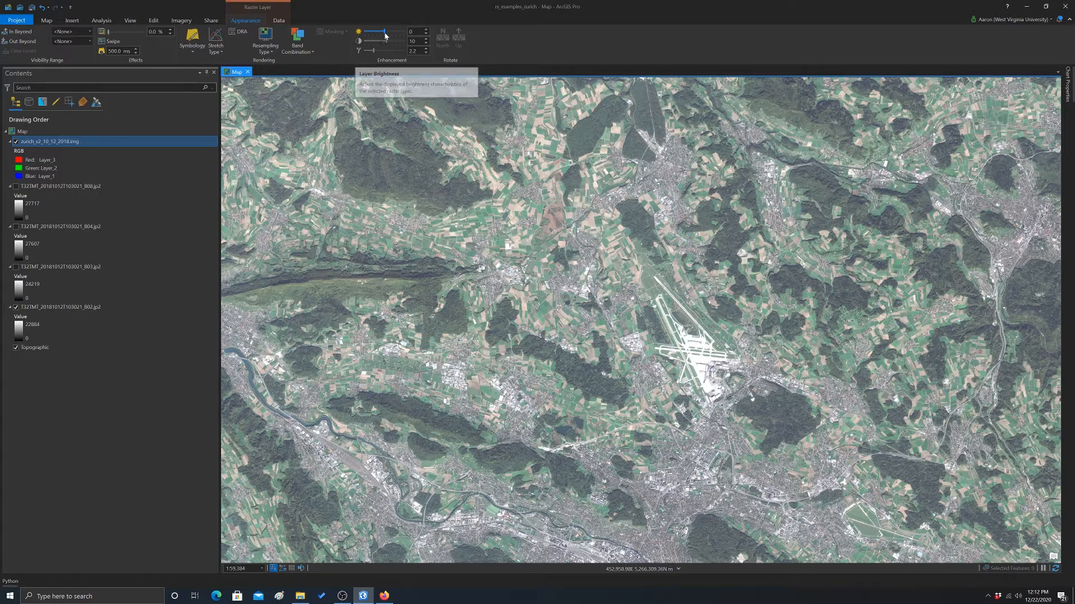
pyautogui.moveTo(374, 31); pyautogui.dragTo(391, 31)
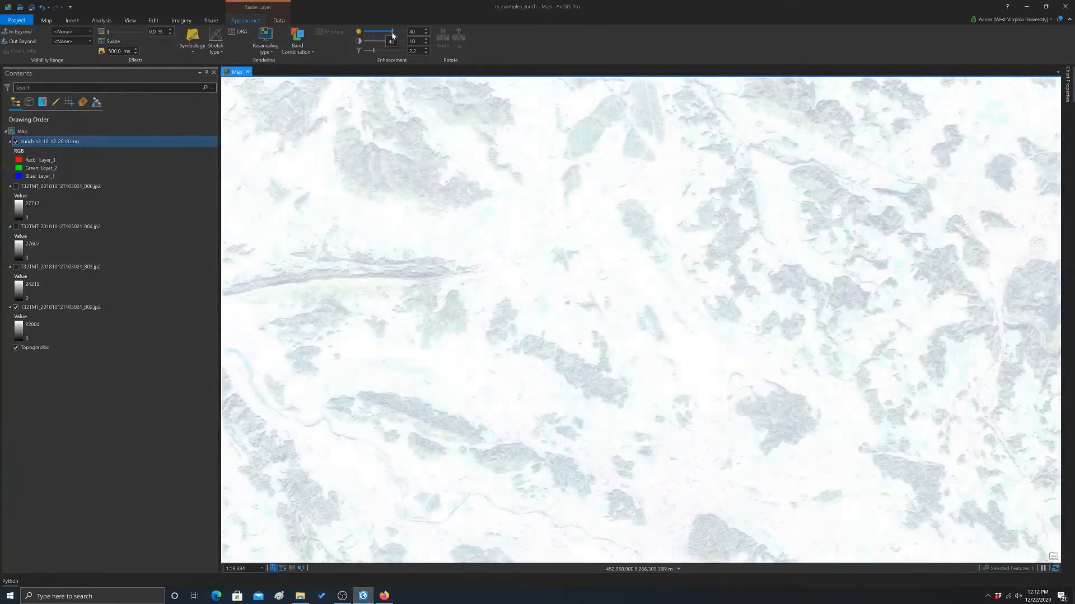
pyautogui.moveTo(391, 31); pyautogui.dragTo(382, 31)
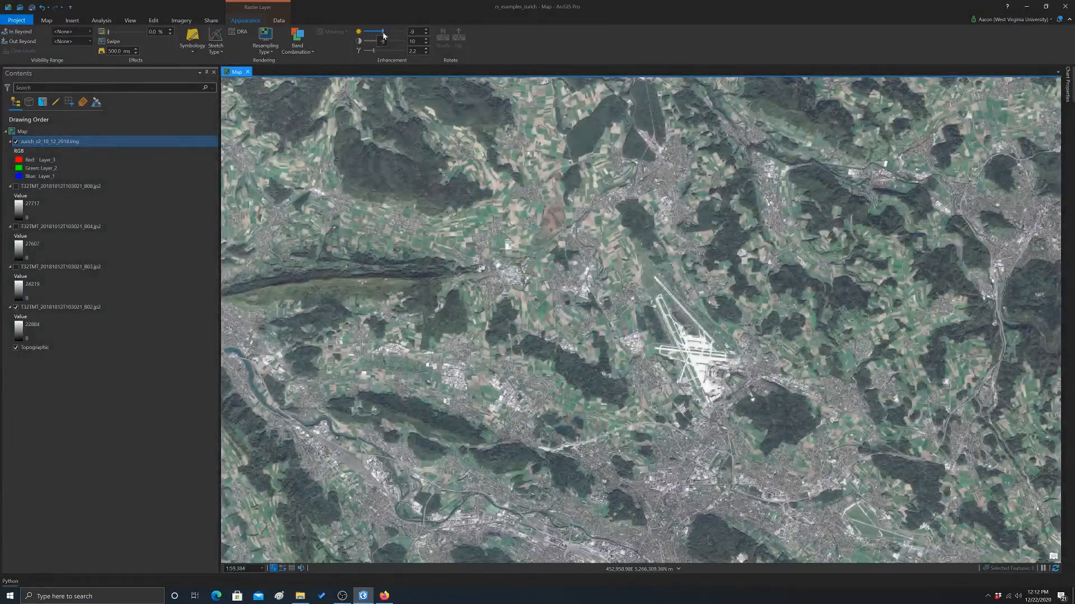
pyautogui.moveTo(383, 32); pyautogui.dragTo(376, 33)
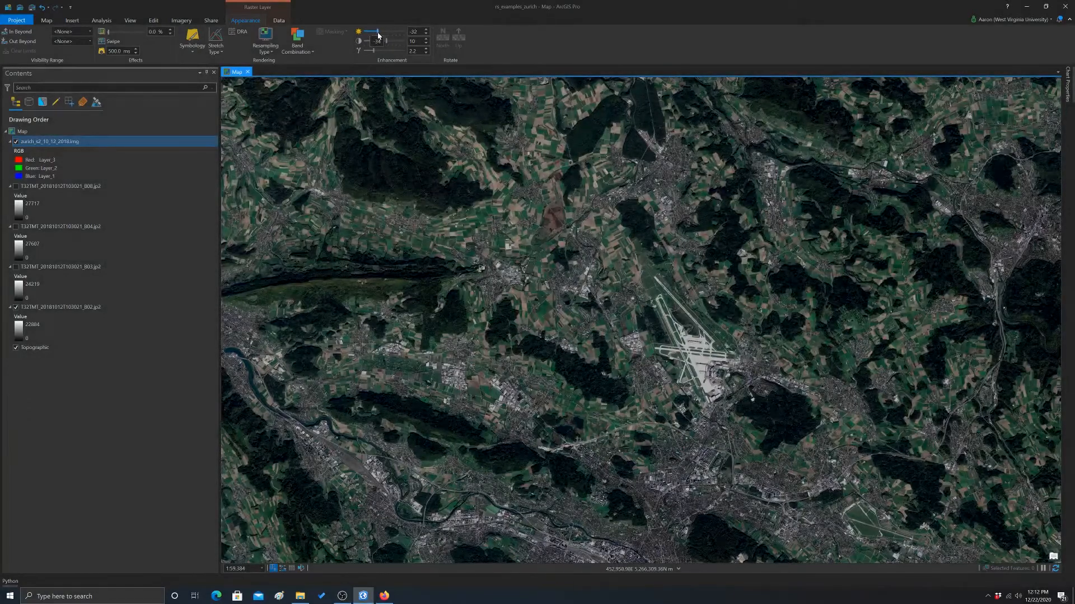
pyautogui.moveTo(376, 32); pyautogui.dragTo(380, 31)
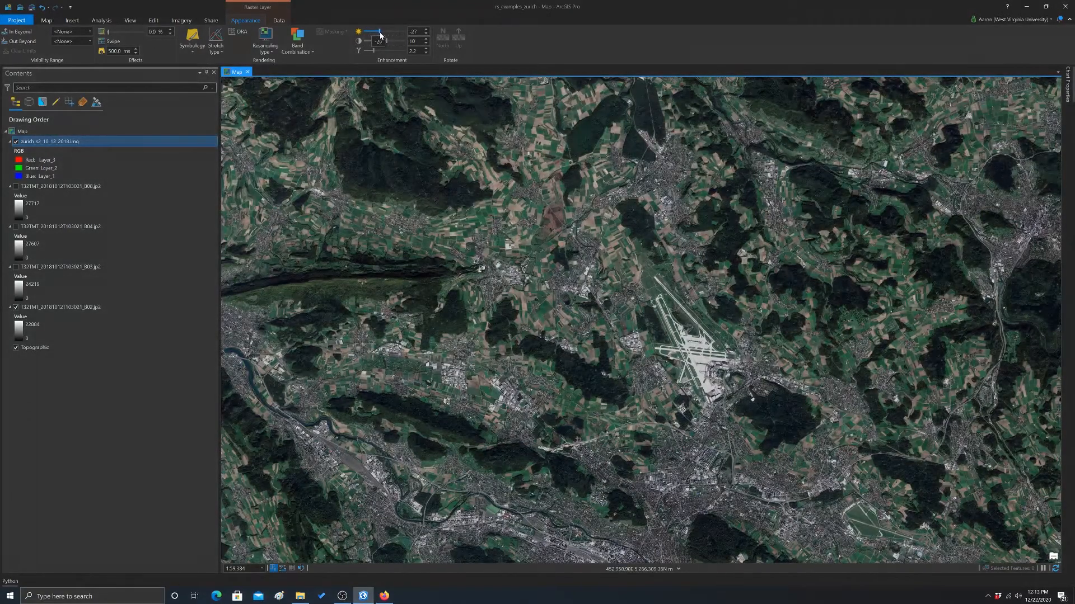
pyautogui.moveTo(380, 32); pyautogui.dragTo(393, 32)
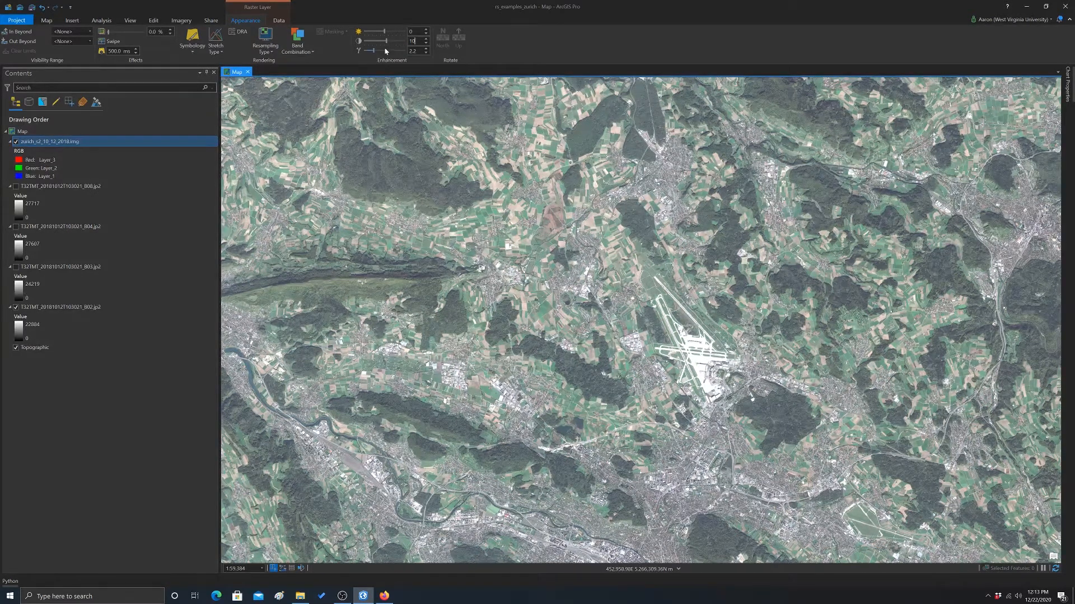
pyautogui.moveTo(368, 41); pyautogui.dragTo(392, 40)
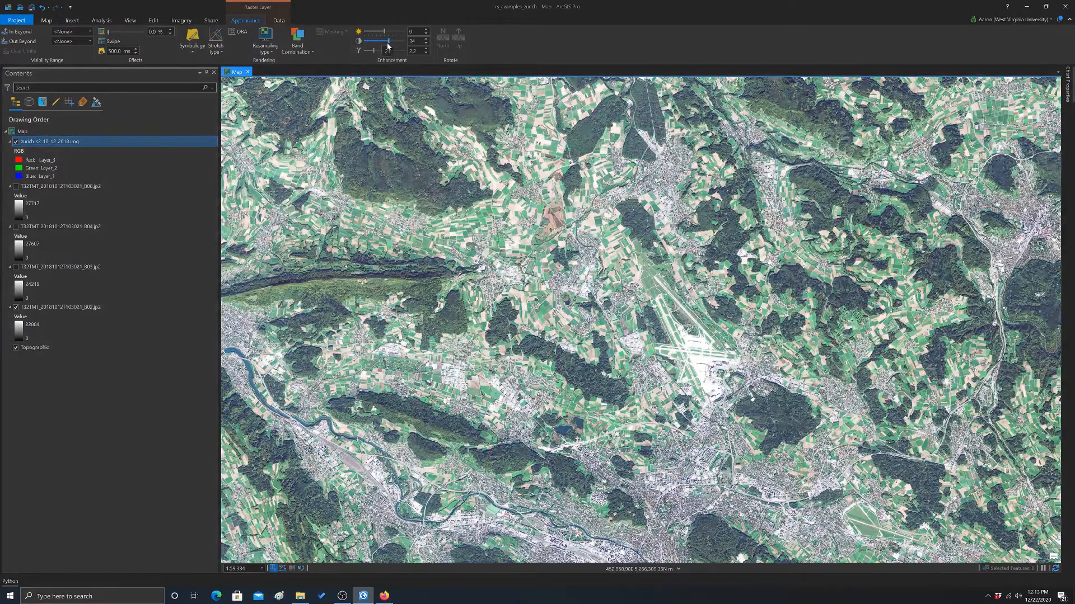
pyautogui.moveTo(388, 41); pyautogui.dragTo(377, 41)
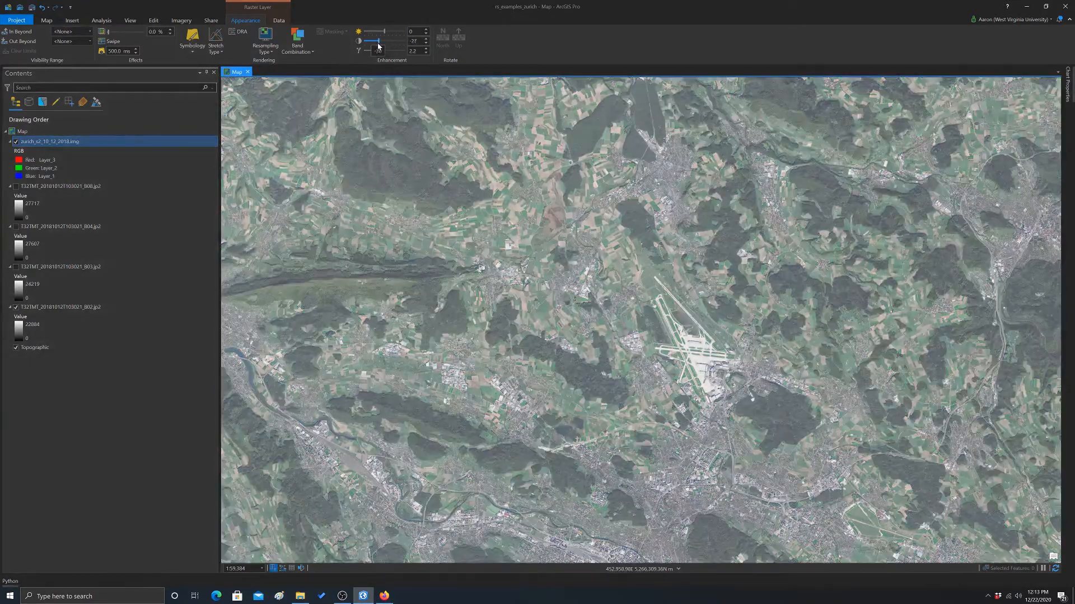
pyautogui.moveTo(376, 31); pyautogui.dragTo(368, 31)
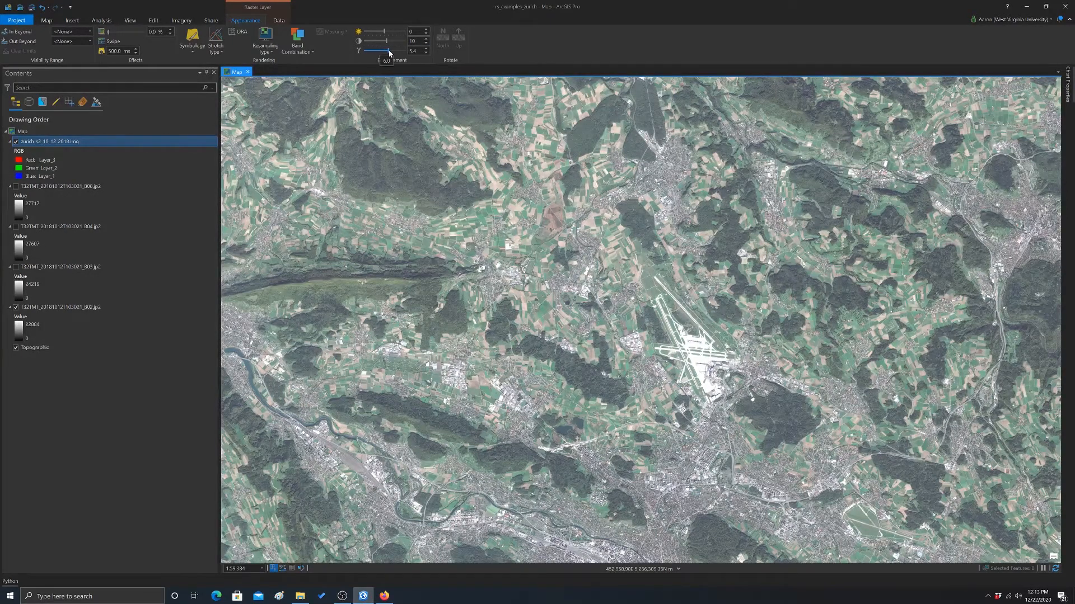
pyautogui.moveTo(390, 50); pyautogui.dragTo(378, 51)
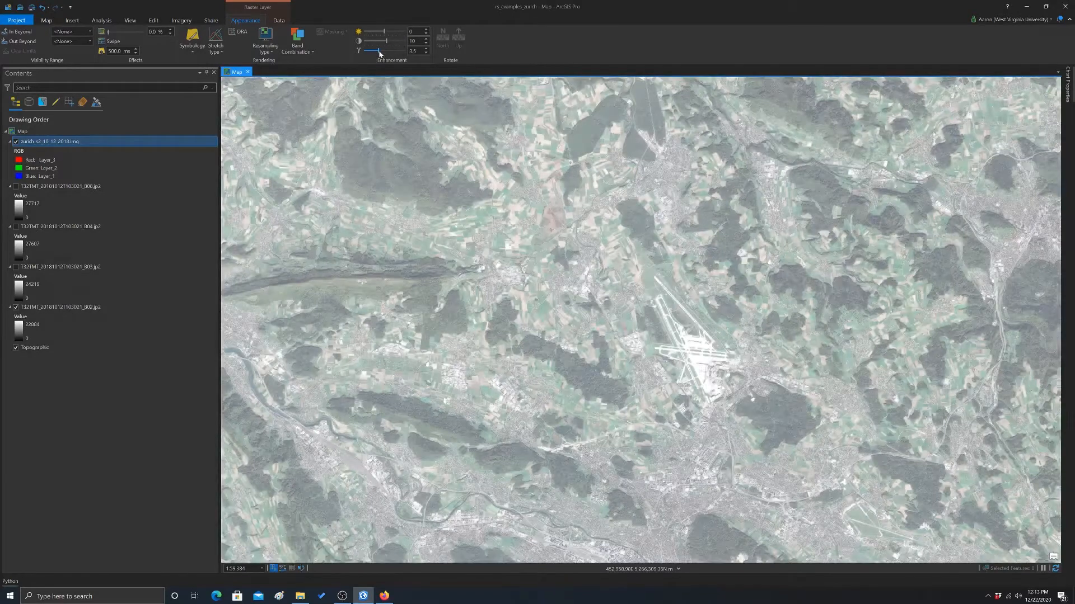
pyautogui.moveTo(379, 51); pyautogui.dragTo(369, 51)
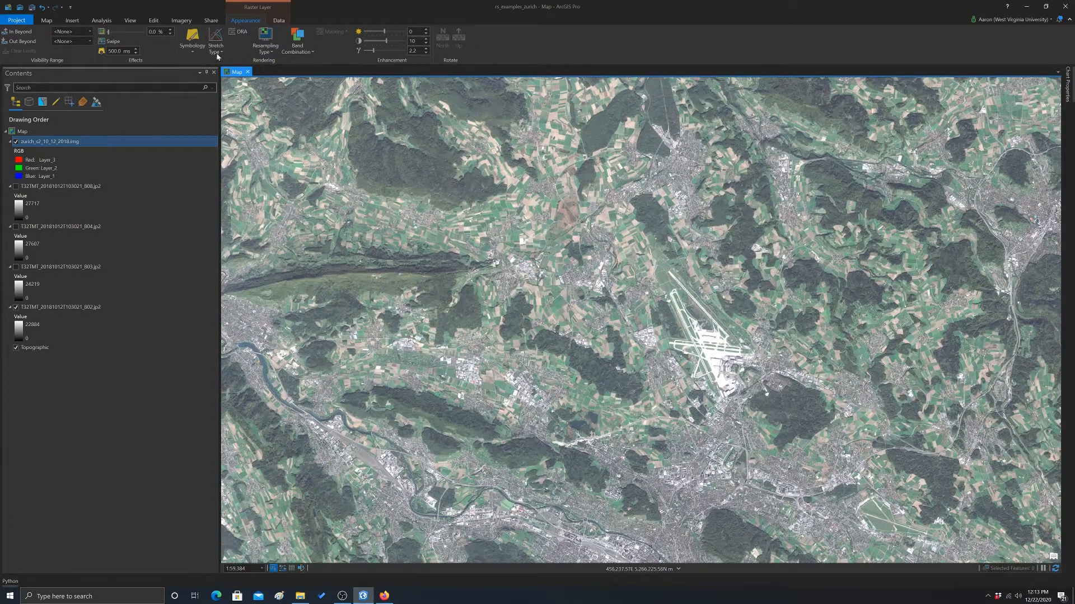
# - Open the Stretch Type list to review the available stretch options
pyautogui.click(215, 43)
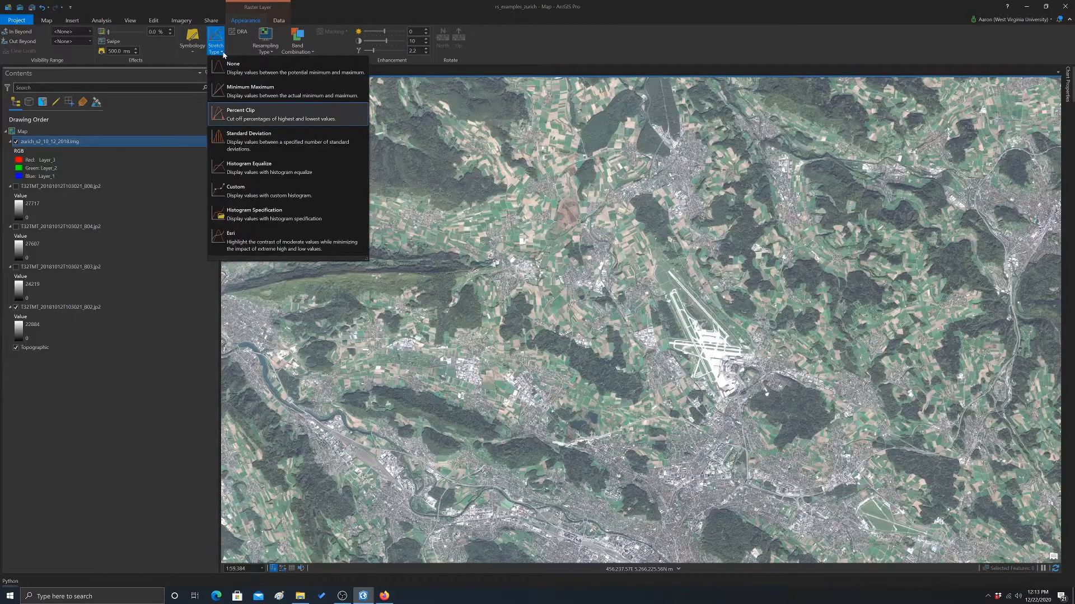
pyautogui.moveTo(266, 115)
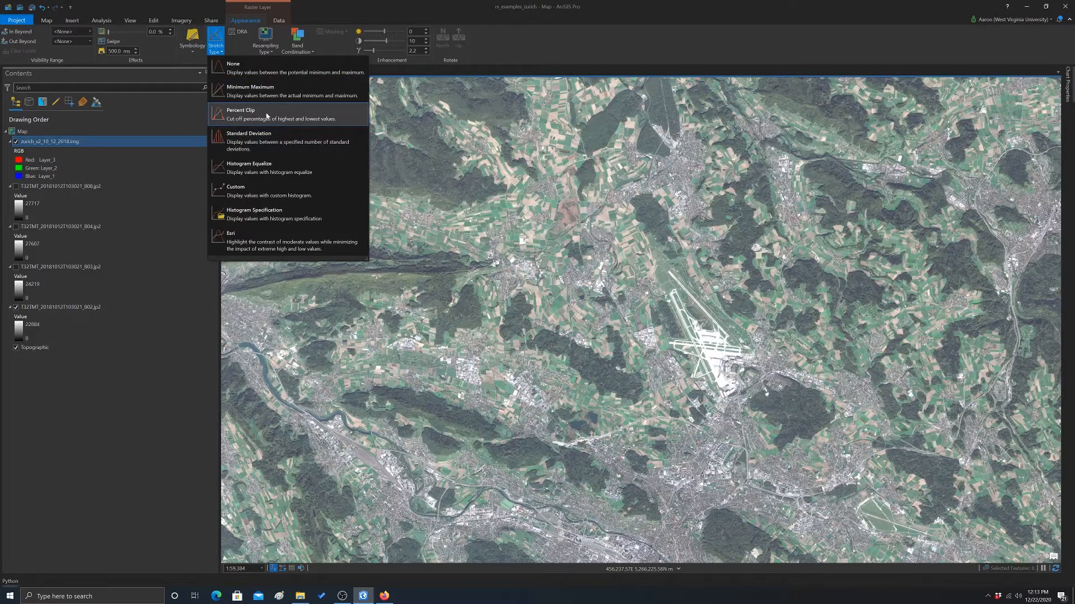
pyautogui.moveTo(260, 141)
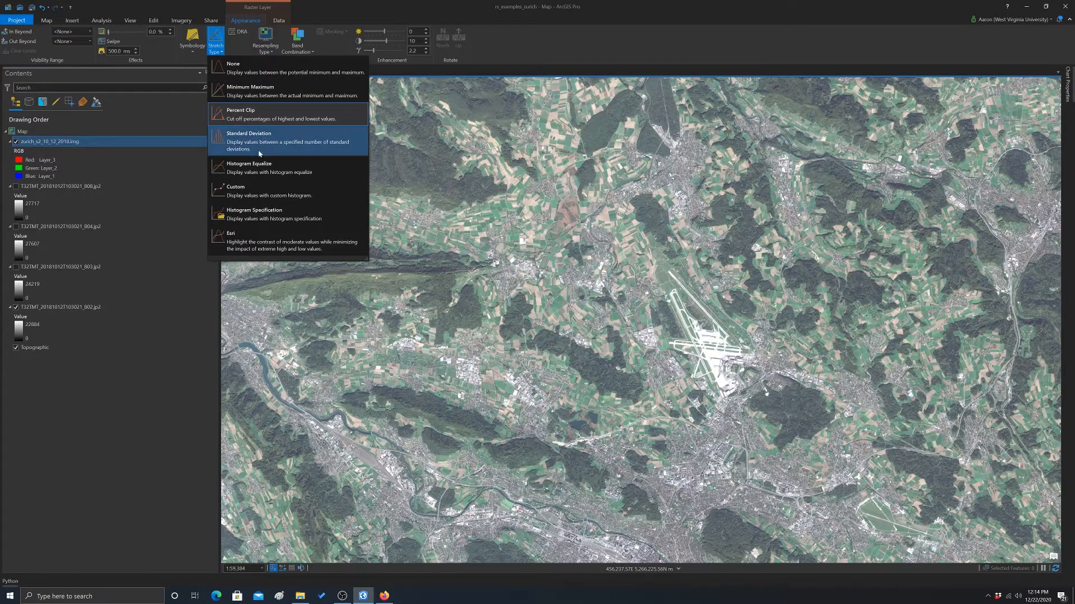
pyautogui.moveTo(240, 114)
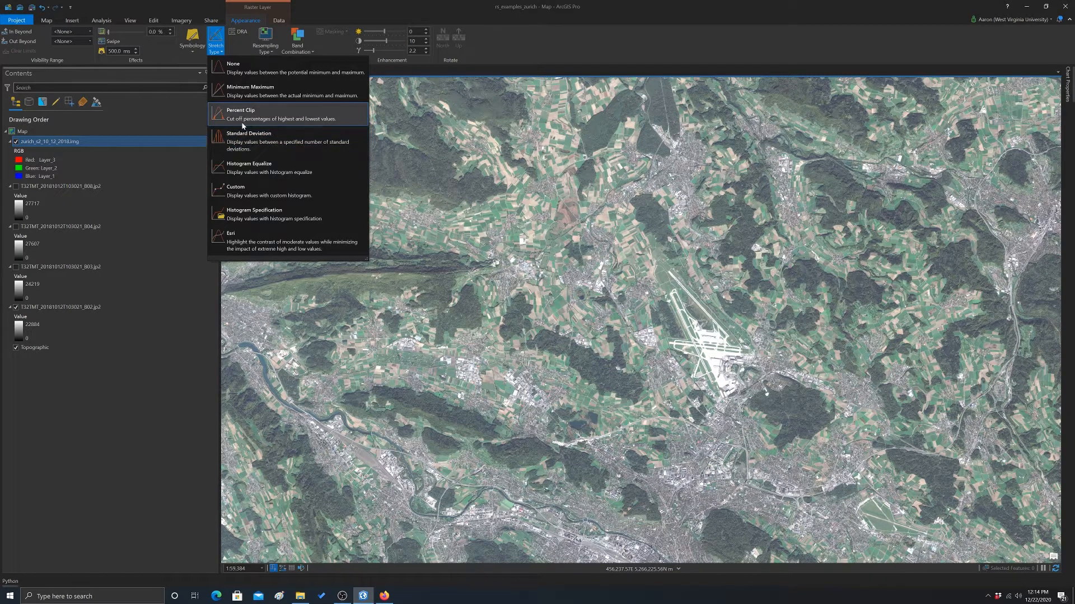
pyautogui.moveTo(248, 140)
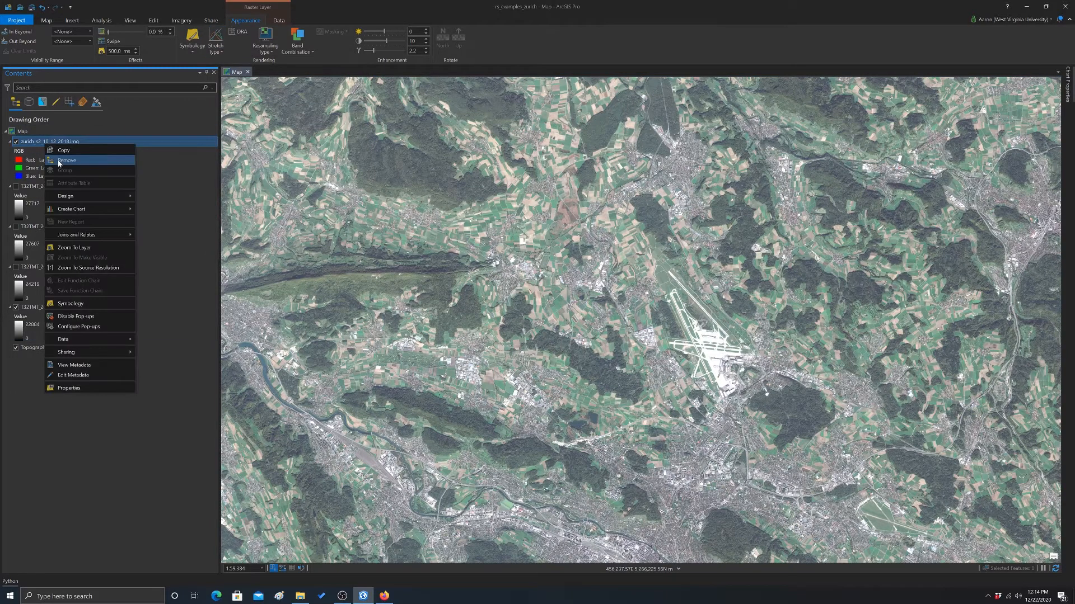
# - Remove the zurich_s2 composite, add it back from its folder, and reapply Natural Color
pyautogui.click(67, 160)
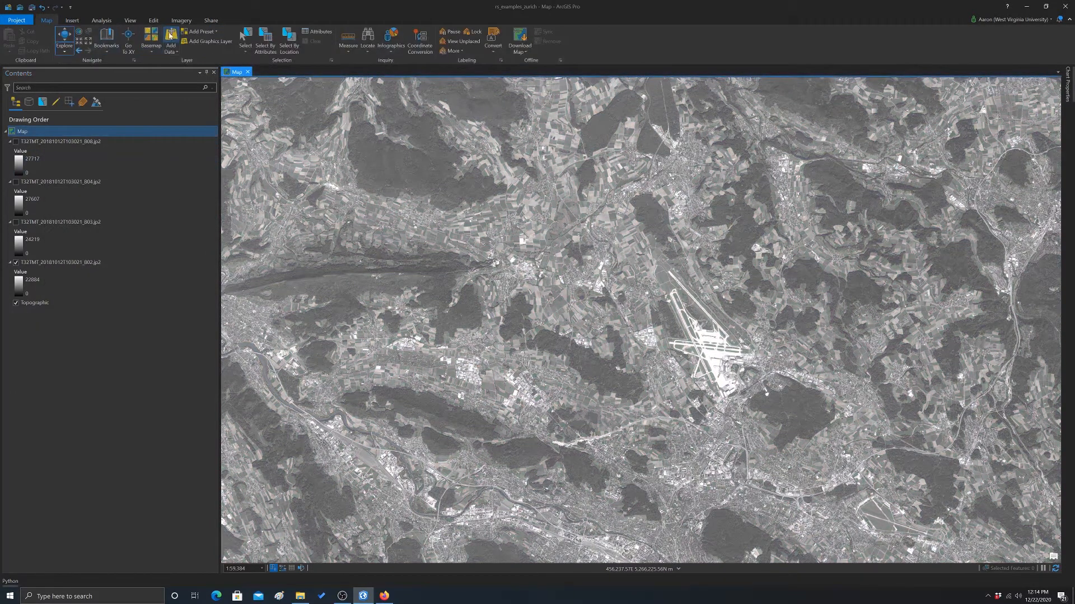
pyautogui.click(170, 40)
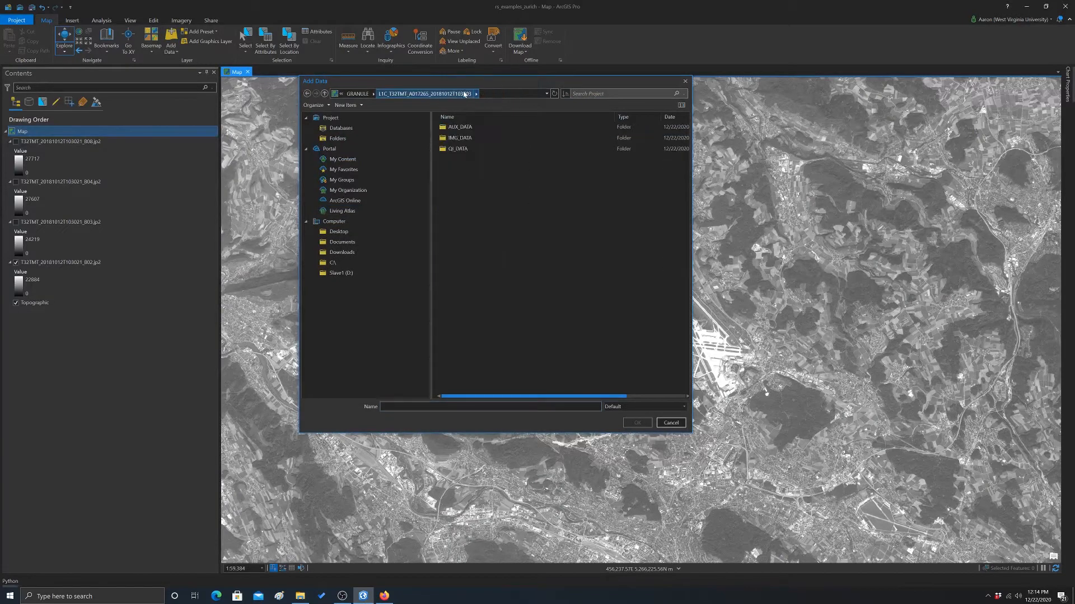
pyautogui.click(326, 94)
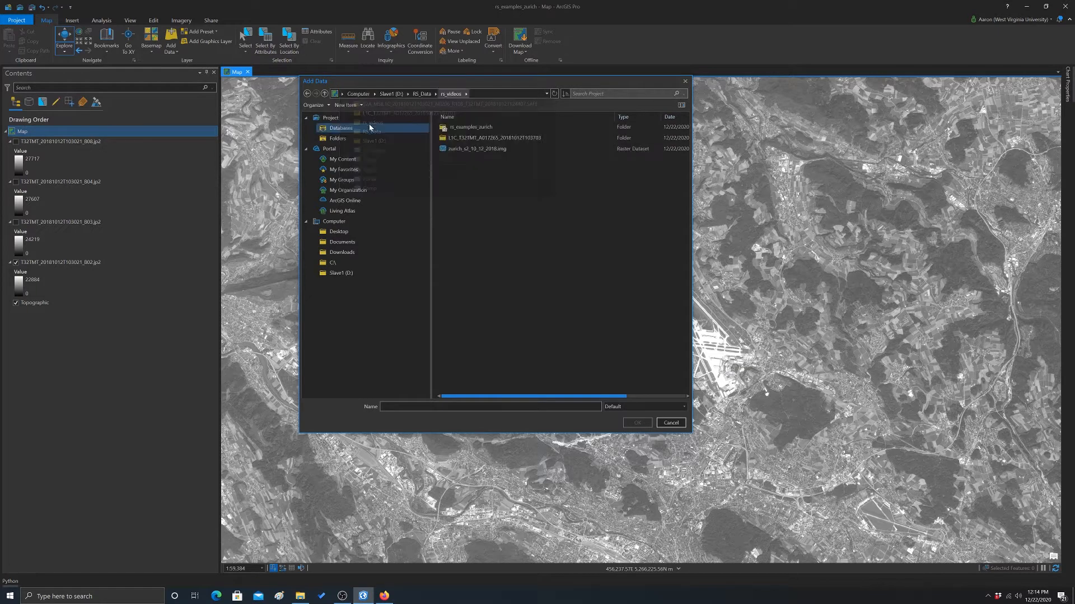
pyautogui.click(669, 422)
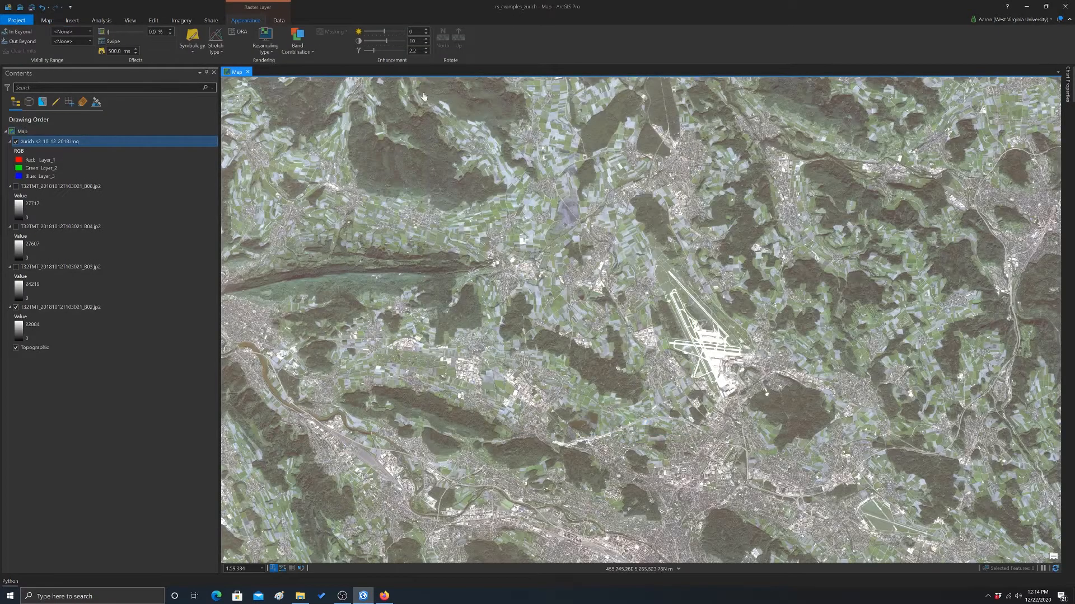
pyautogui.click(296, 39)
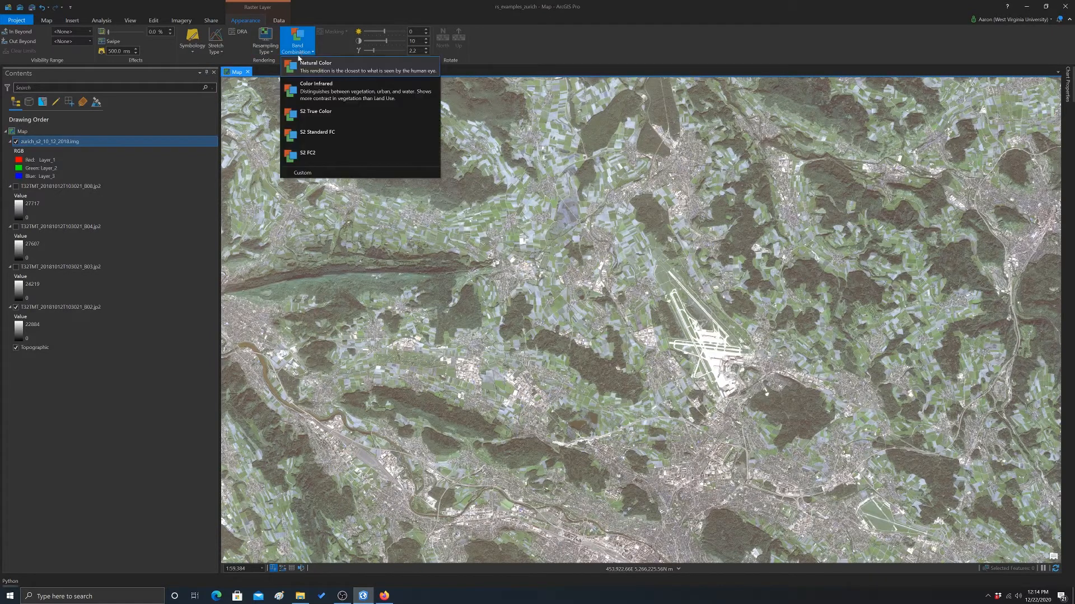
pyautogui.click(315, 66)
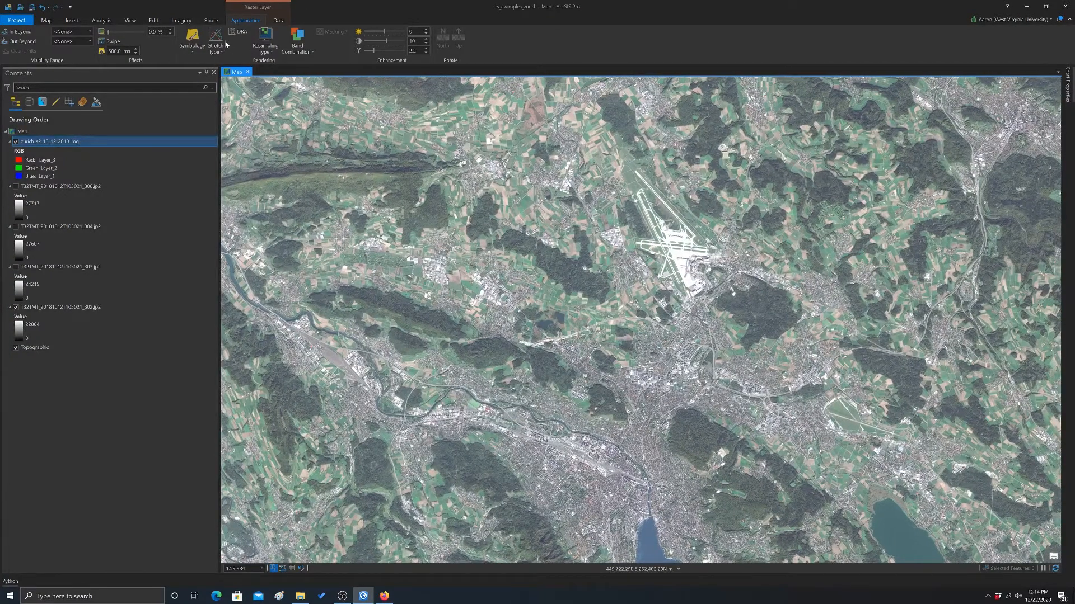
# - Set the composite's stretch type to None, making the image dark and flat
pyautogui.click(215, 41)
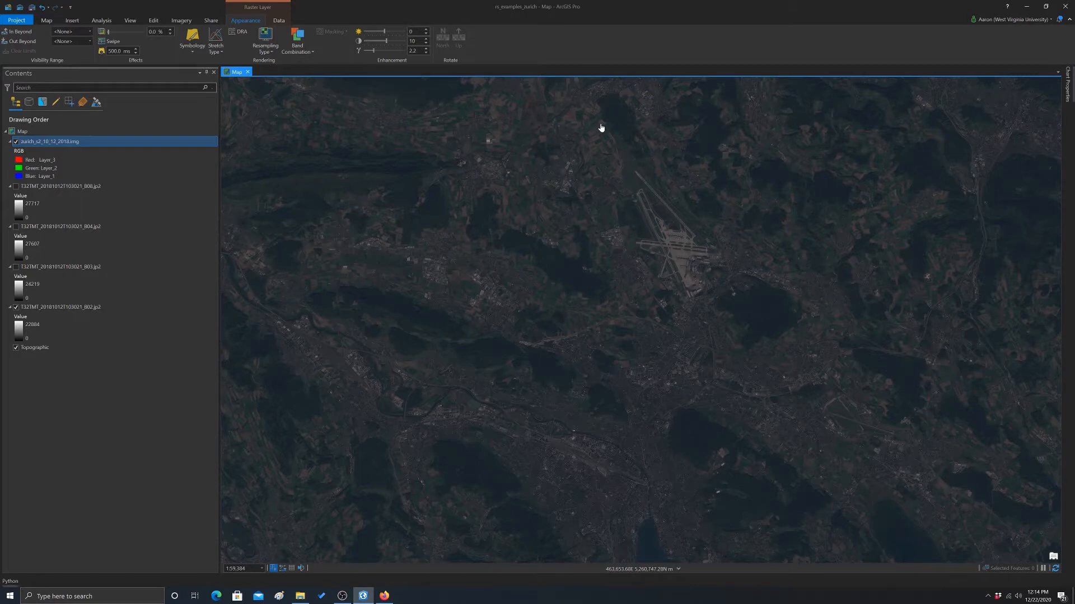
pyautogui.moveTo(604, 131)
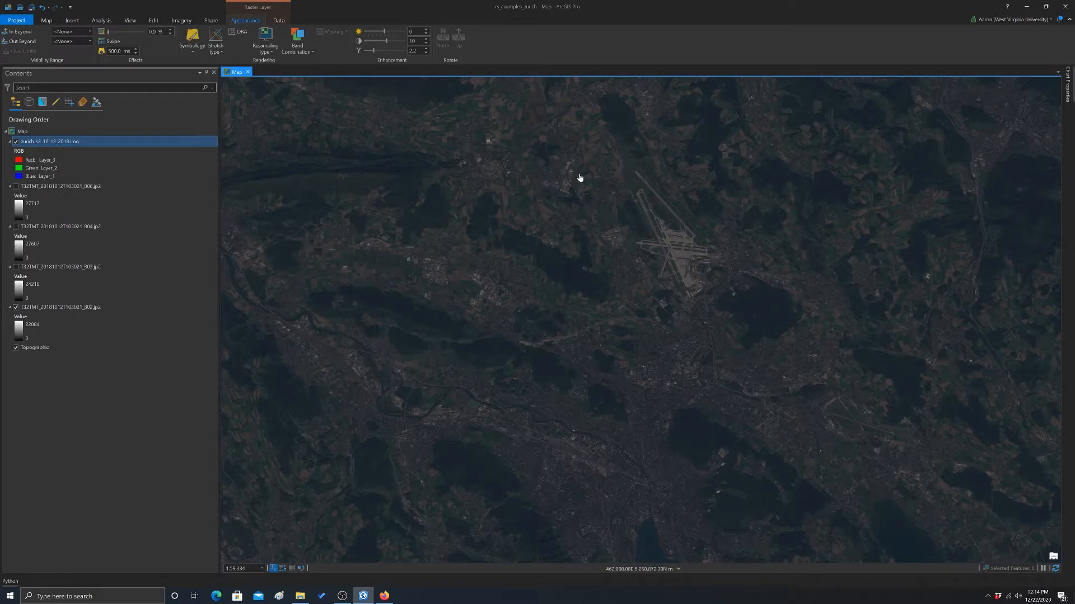
pyautogui.moveTo(812, 202)
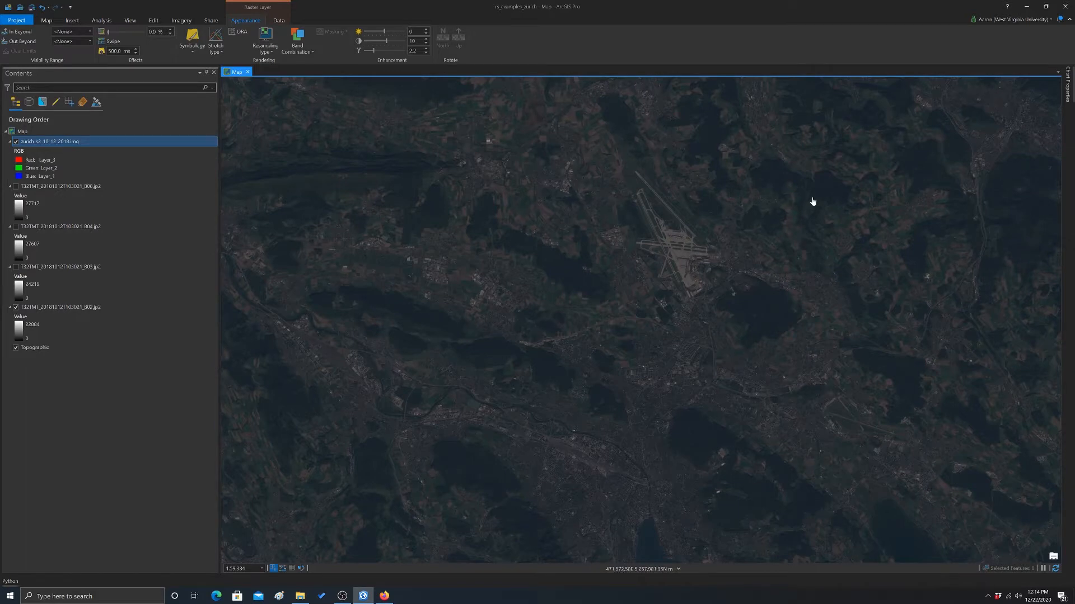
pyautogui.moveTo(610, 224)
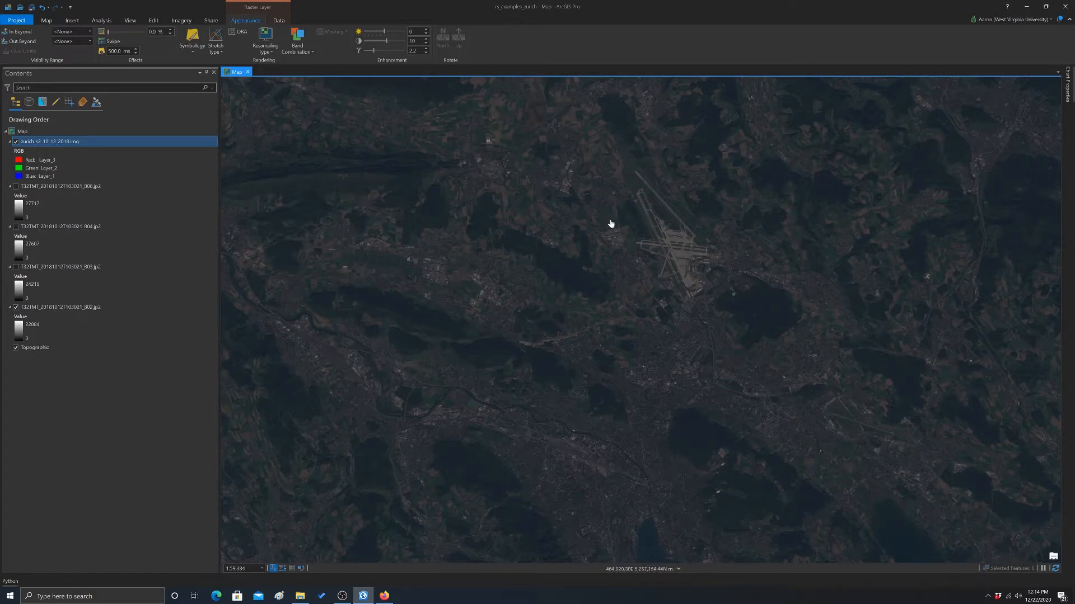
# - Review the zurich_s2 layer's Display properties and close them without changes
pyautogui.rightClick(48, 141)
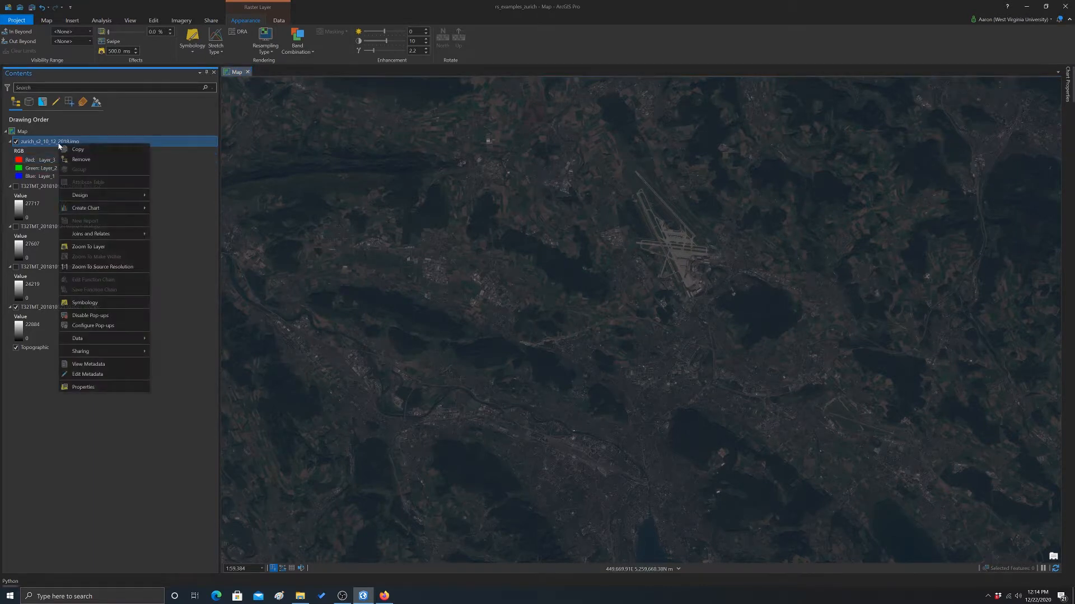
pyautogui.click(83, 387)
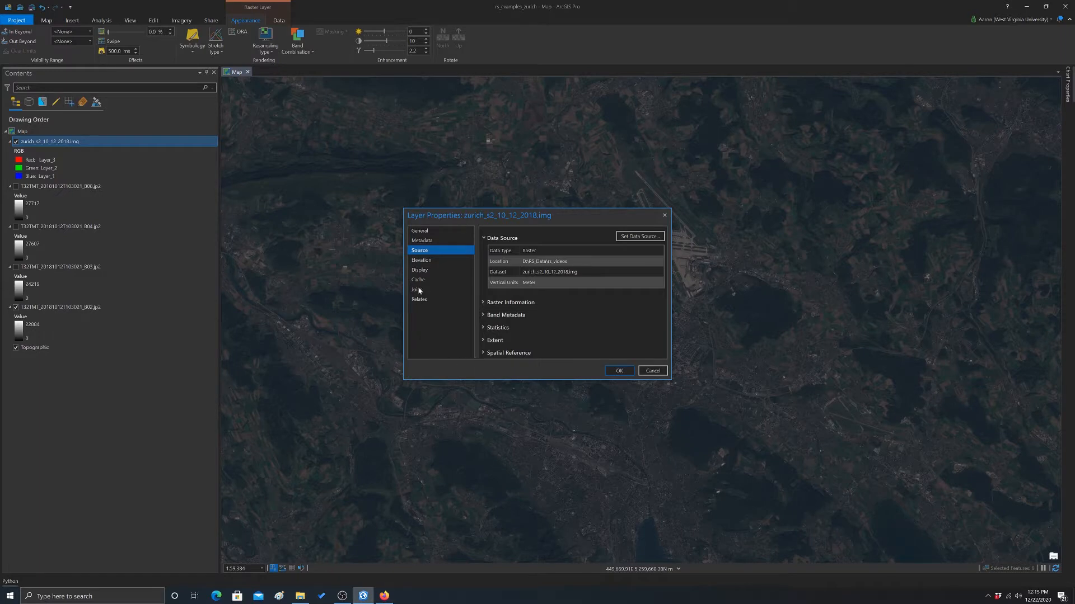
pyautogui.click(419, 270)
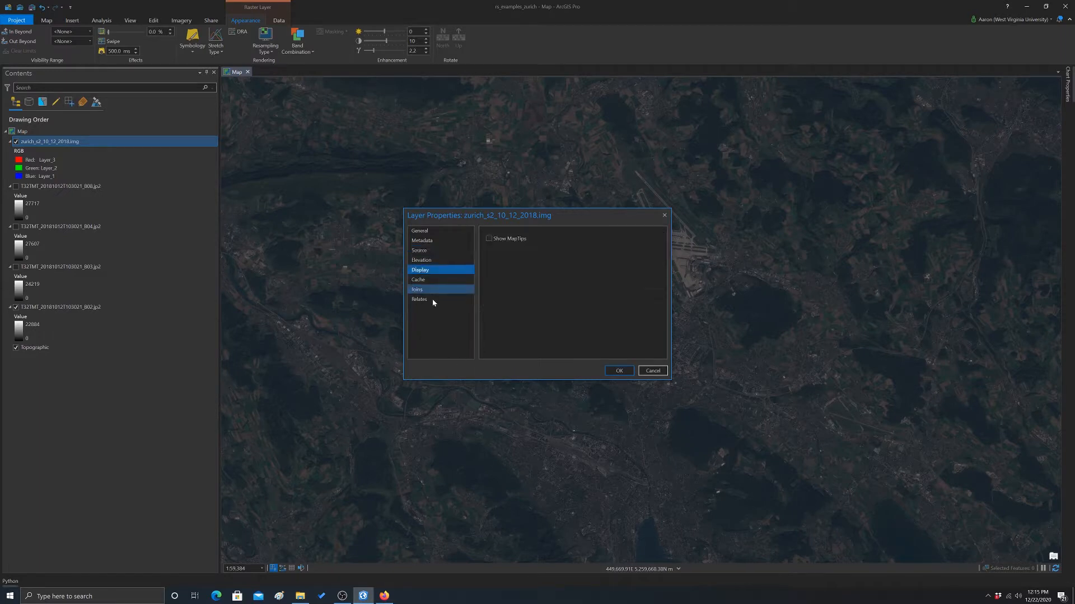
pyautogui.click(617, 370)
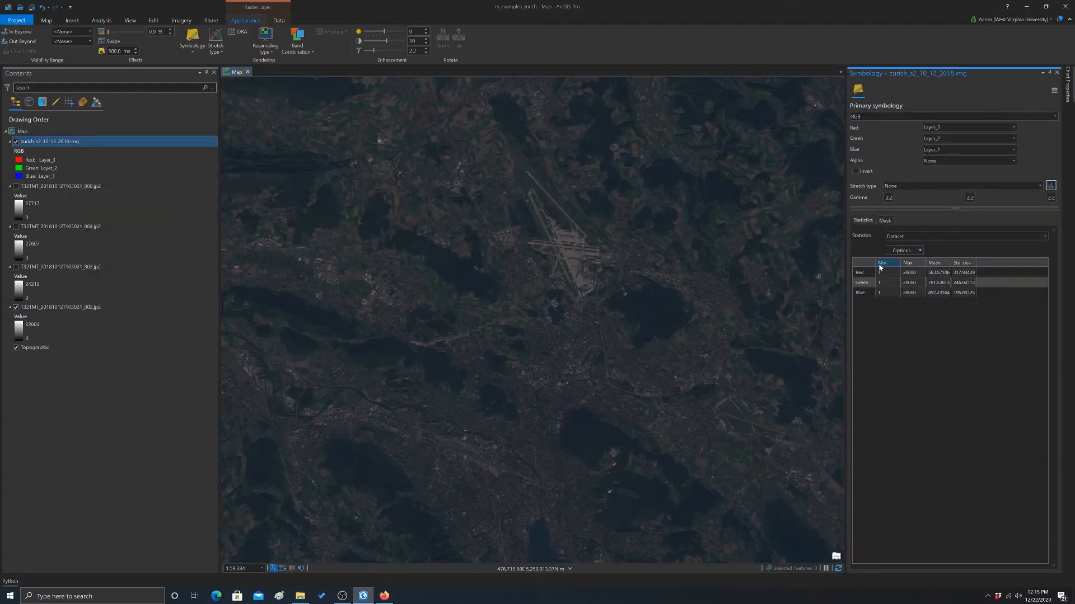
# - Show the red, green and blue band histograms and bring back the stretch type list
pyautogui.click(1042, 236)
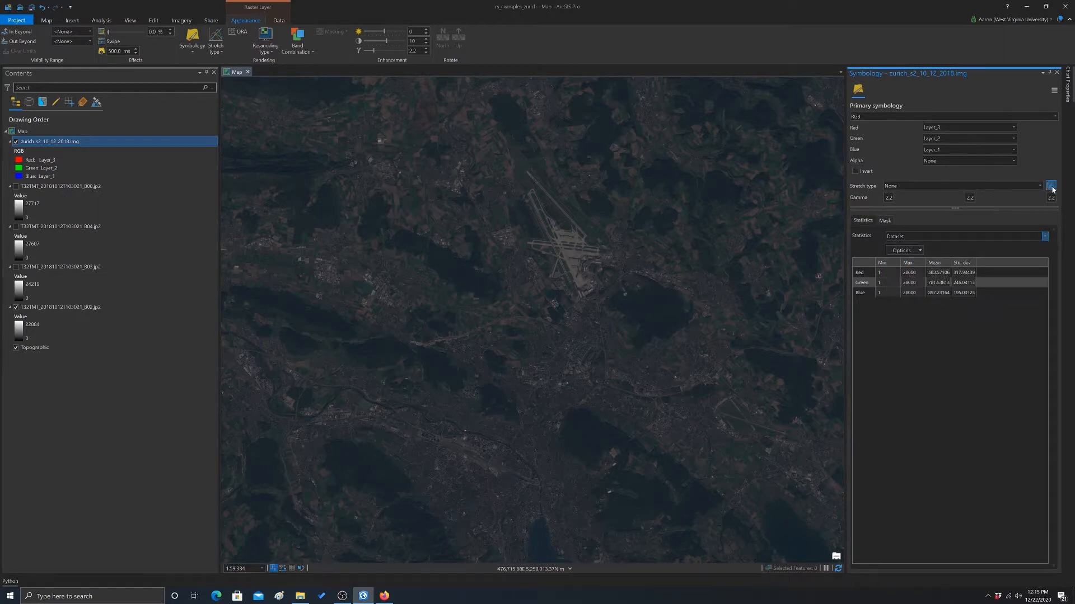
pyautogui.click(884, 123)
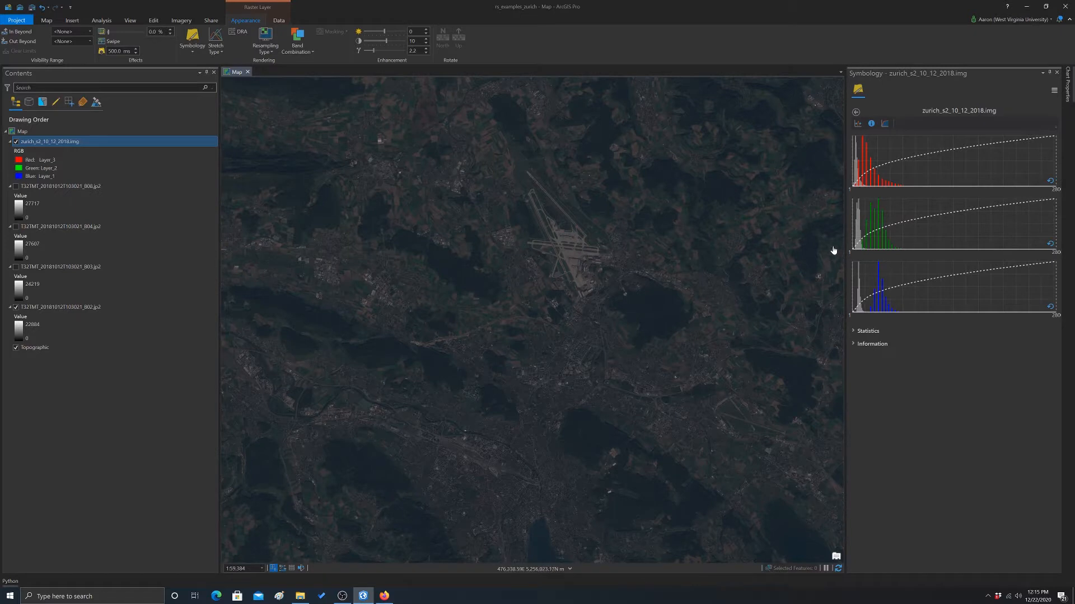
pyautogui.click(216, 45)
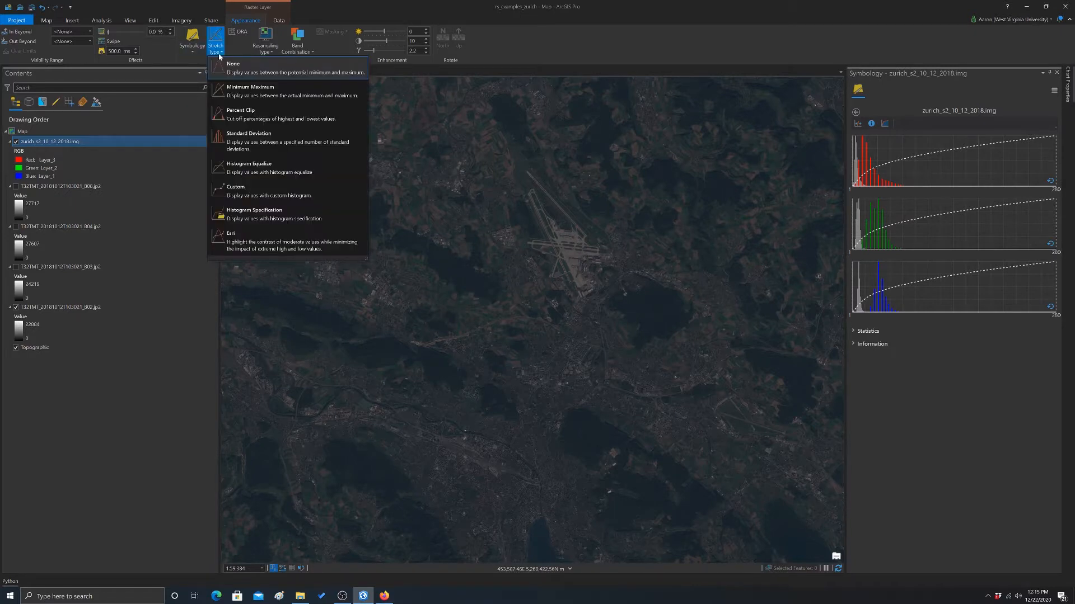
pyautogui.moveTo(262, 87)
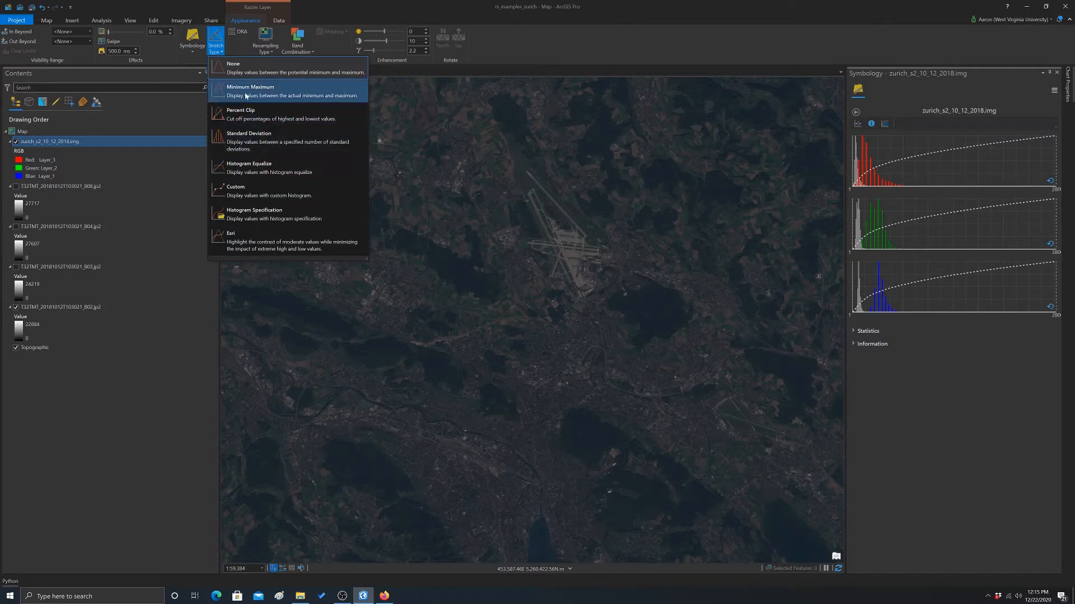
# - Choose the Minimum Maximum stretch for the composite and close the Symbology pane
pyautogui.click(250, 92)
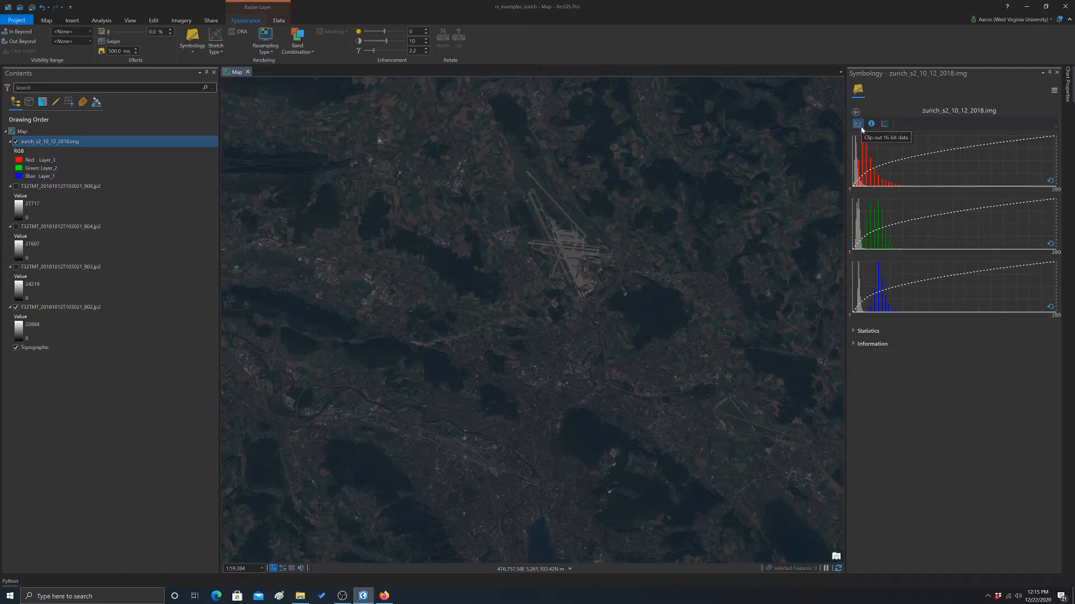
pyautogui.moveTo(855, 110)
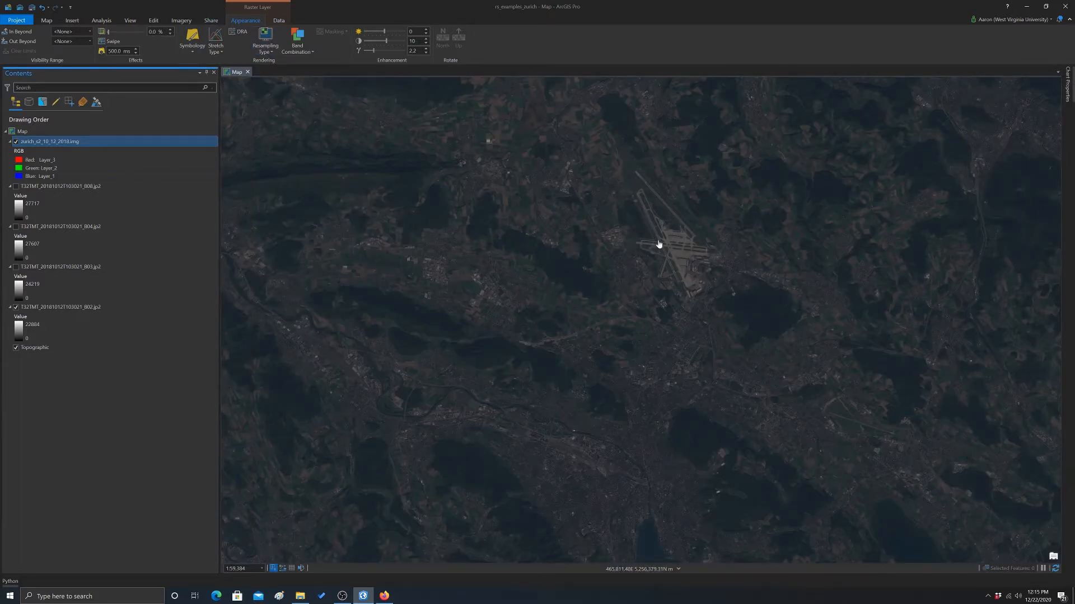
pyautogui.click(215, 41)
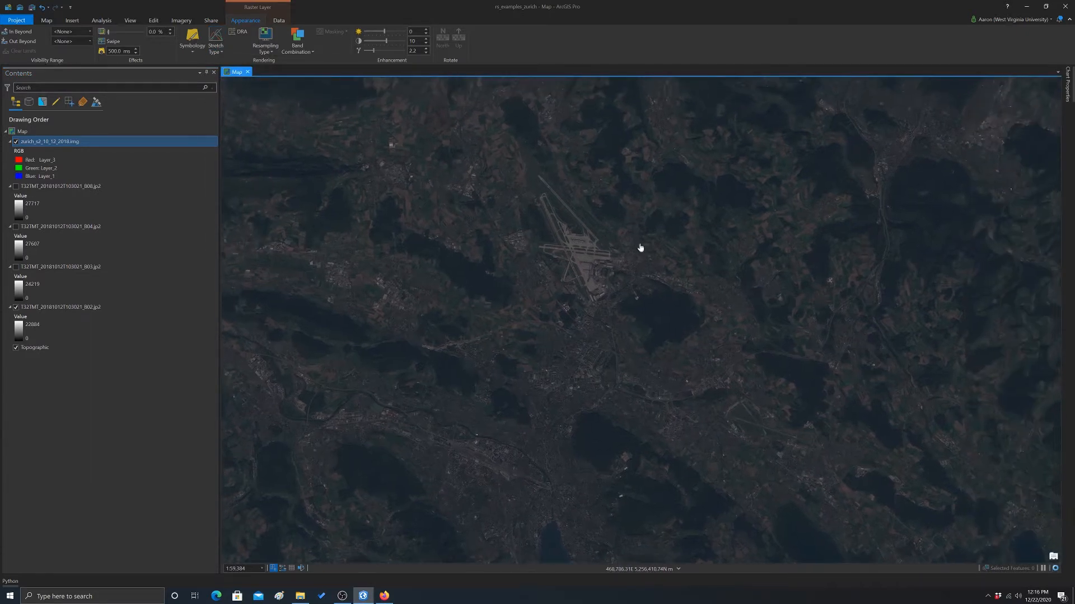
# - Reopen zurich_s2 symbology and show its RGB band histograms under Minimum Maximum stretch
pyautogui.rightClick(50, 141)
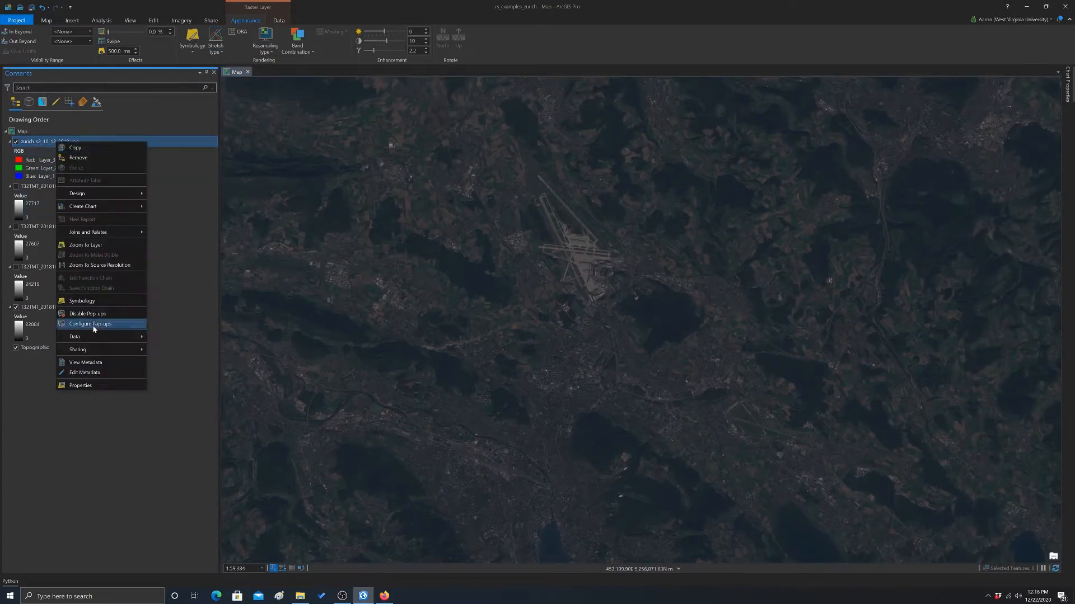
pyautogui.click(82, 301)
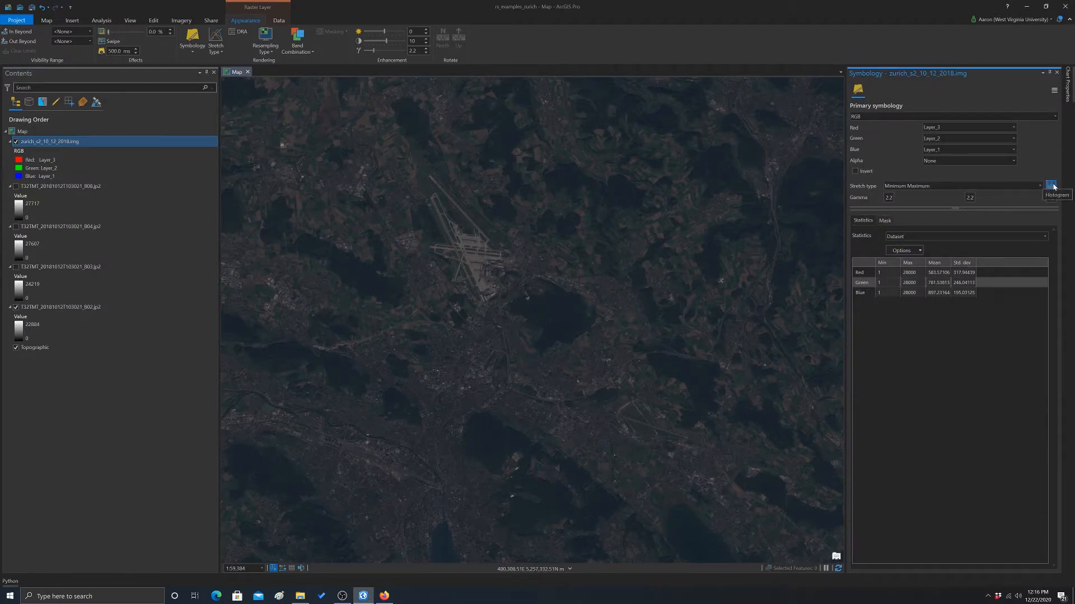
pyautogui.click(1050, 186)
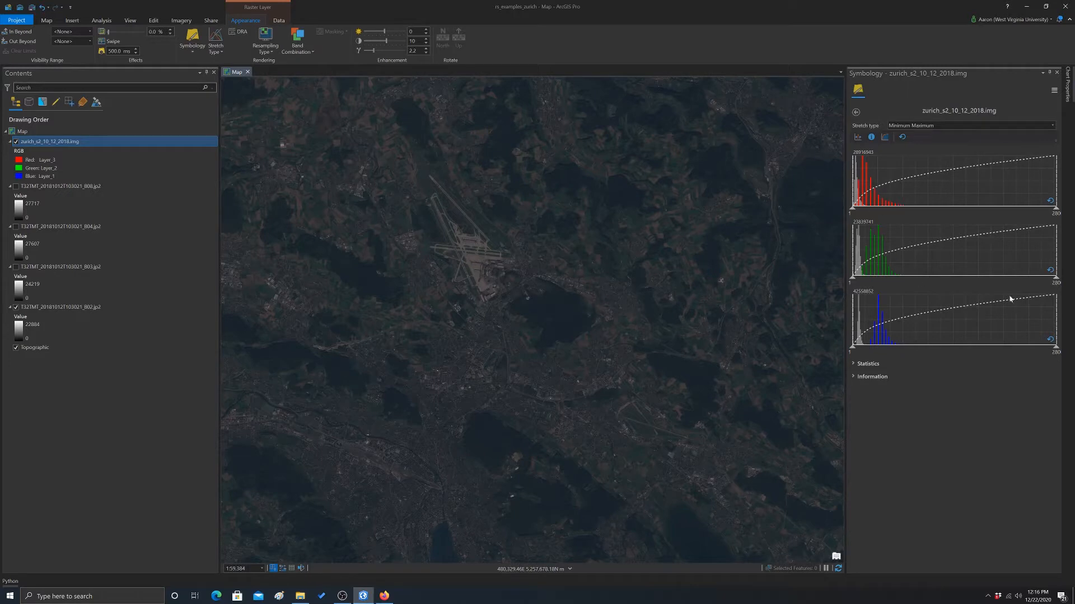
pyautogui.moveTo(1062, 302)
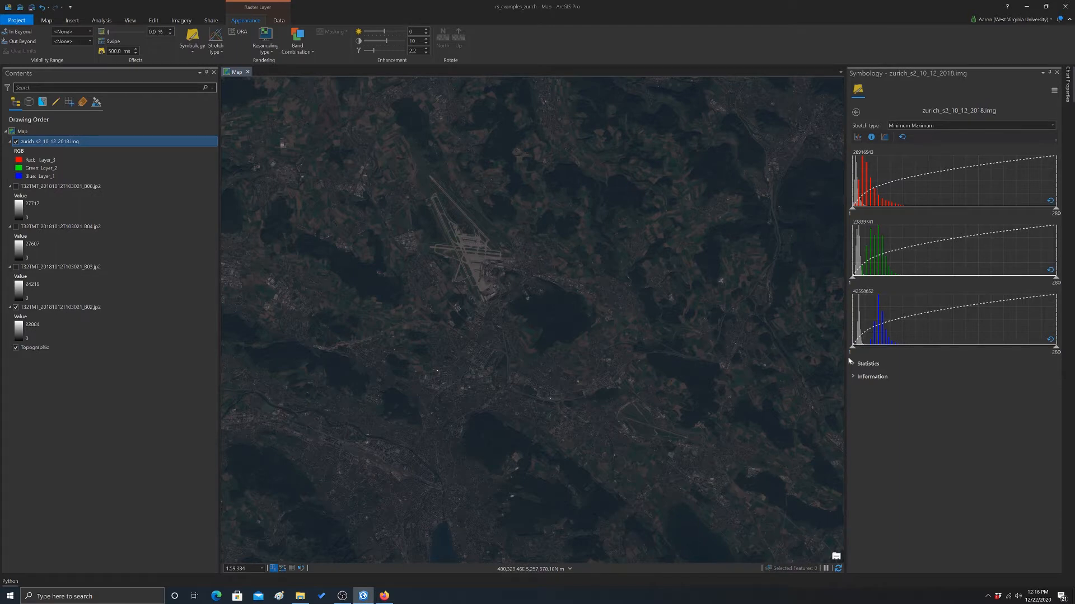
pyautogui.moveTo(745, 299)
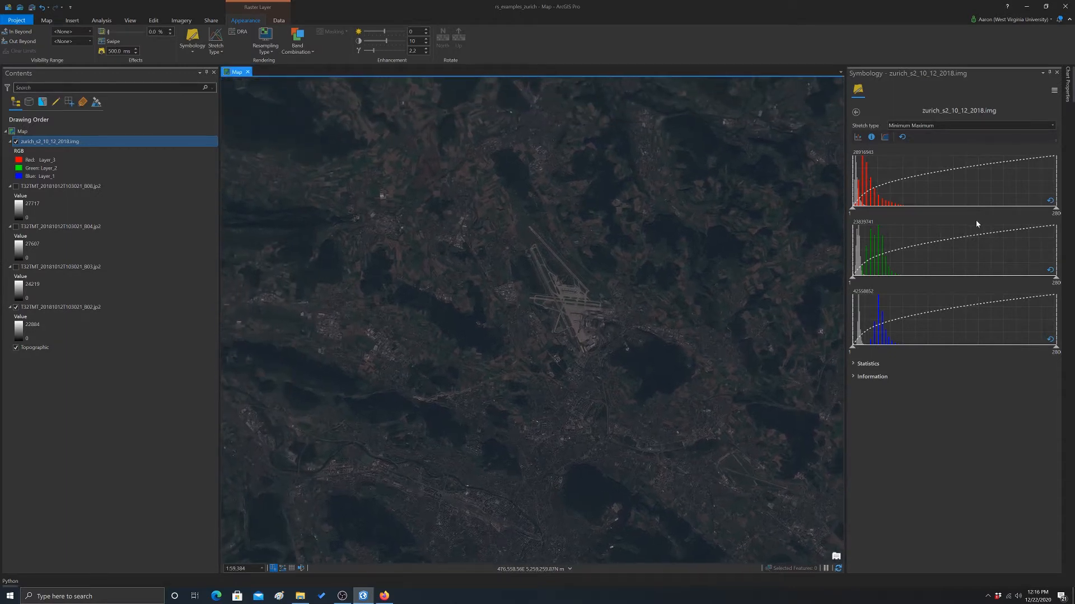
pyautogui.moveTo(300, 168)
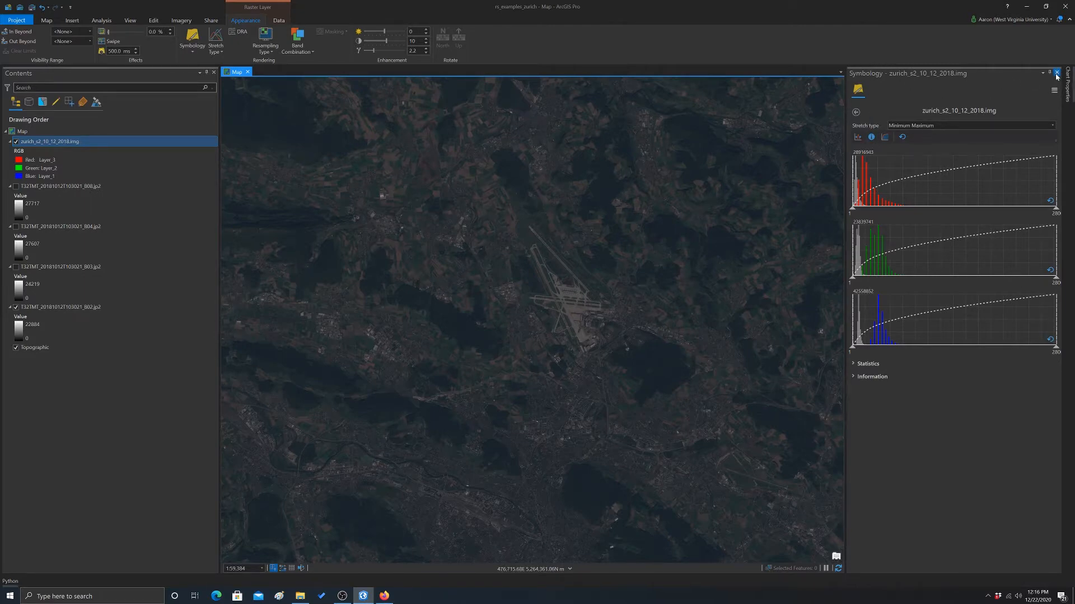
# - Close the Symbology pane, leaving the Stretch Type list open with Minimum Maximum current
pyautogui.click(215, 42)
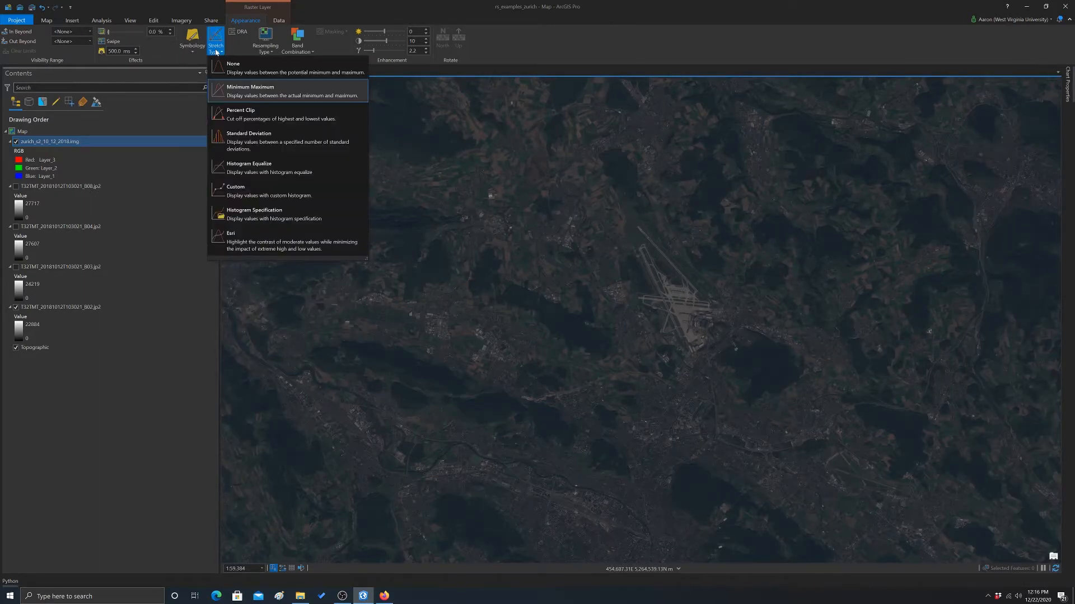
pyautogui.moveTo(268, 114)
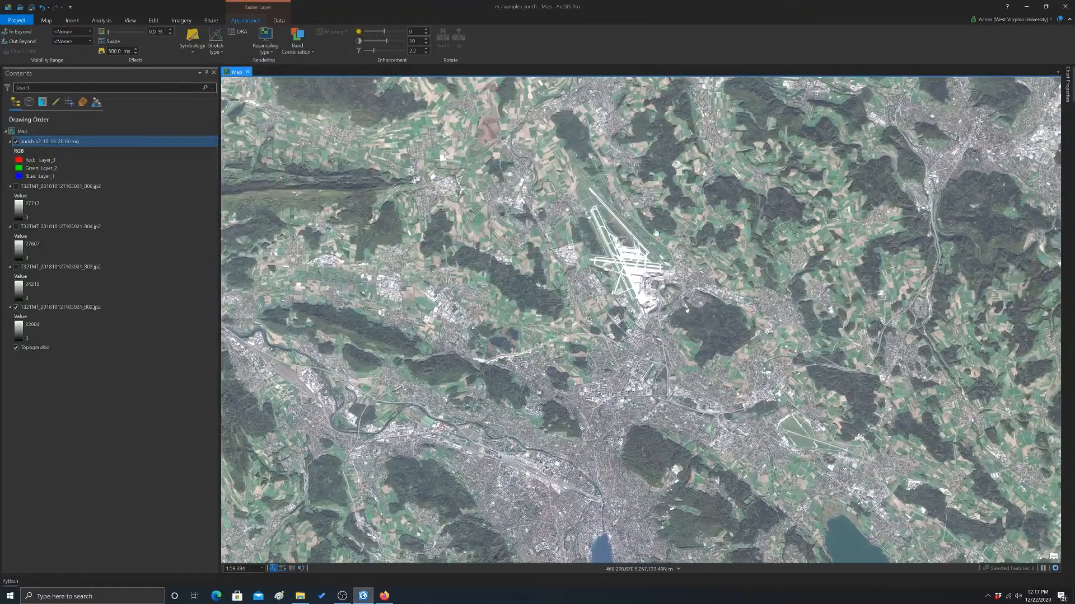
# - Apply the Standard Deviation stretch, then reopen Stretch Type to try Histogram Equalize
pyautogui.click(215, 41)
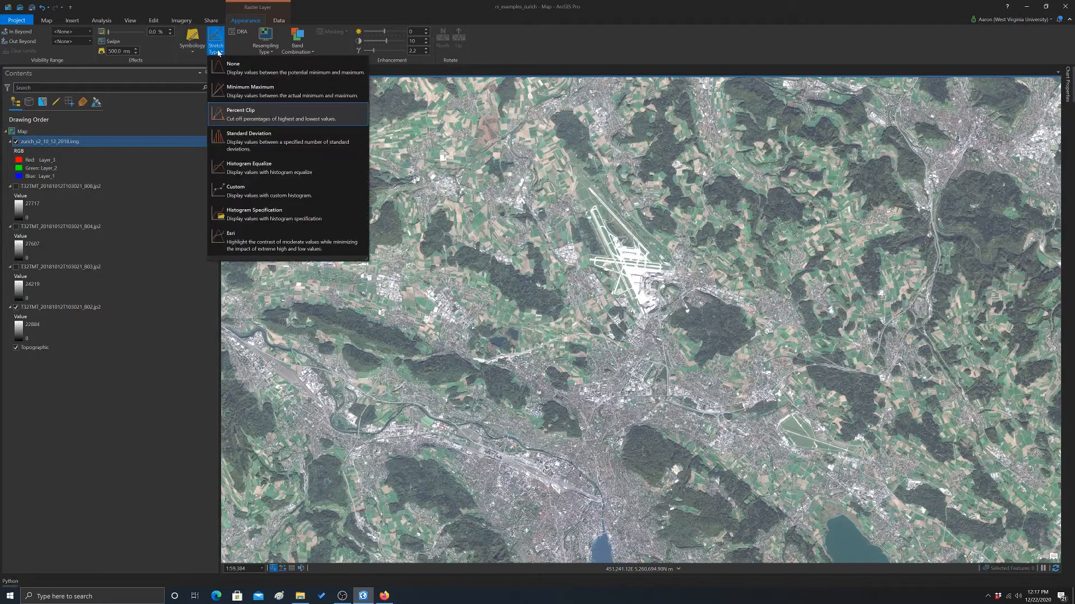
pyautogui.moveTo(288, 141)
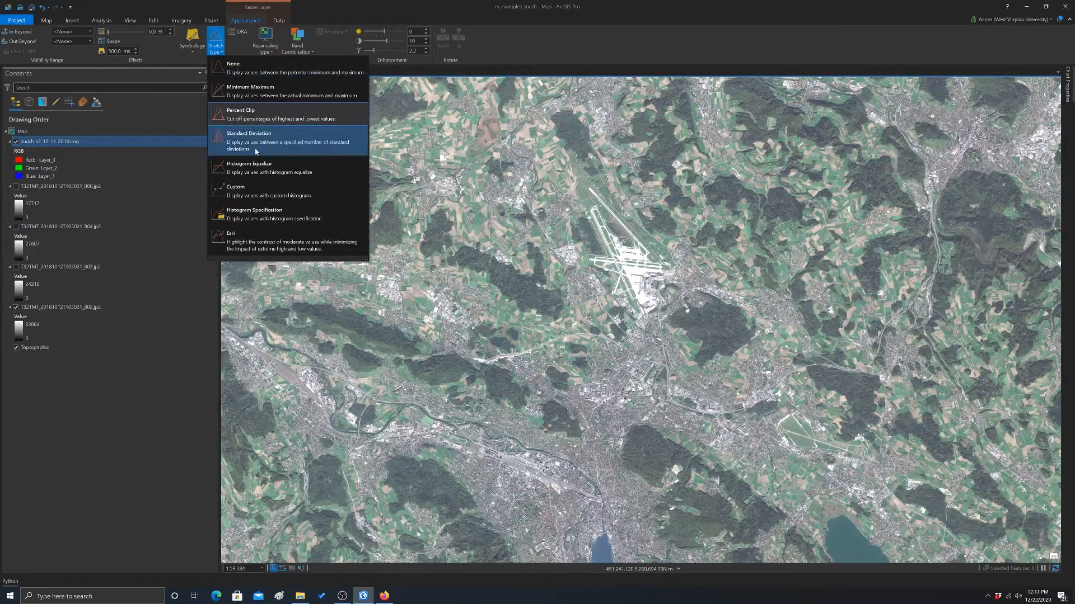
pyautogui.moveTo(272, 144)
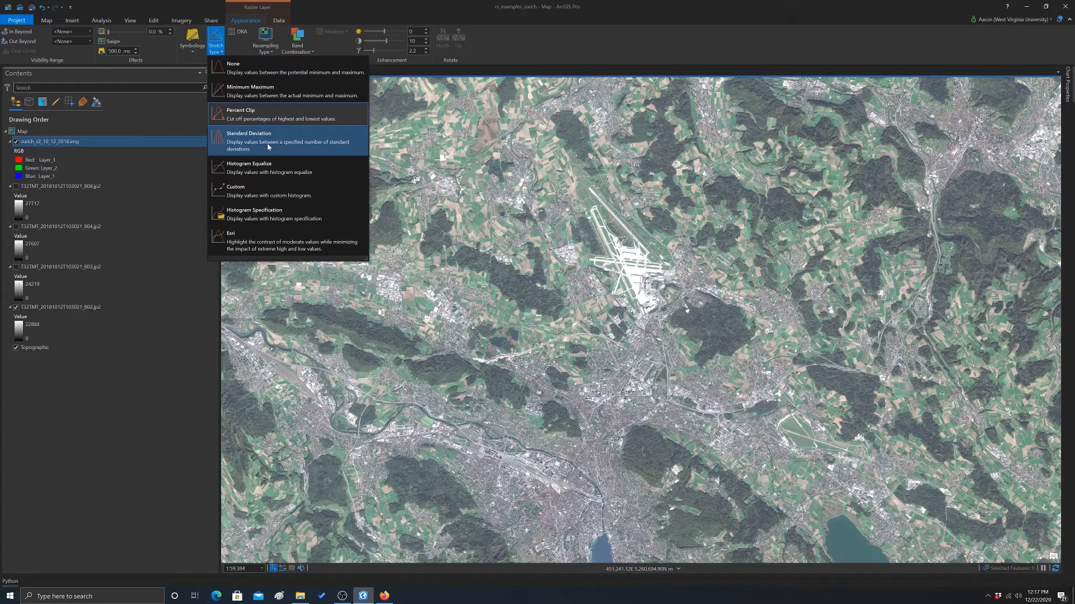
pyautogui.click(233, 63)
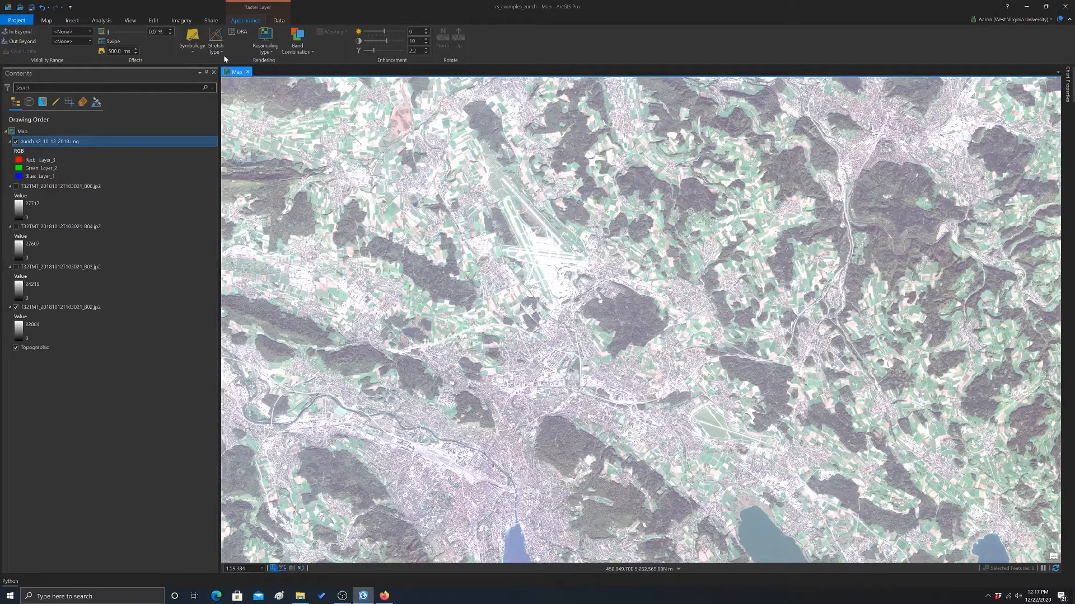
pyautogui.click(216, 41)
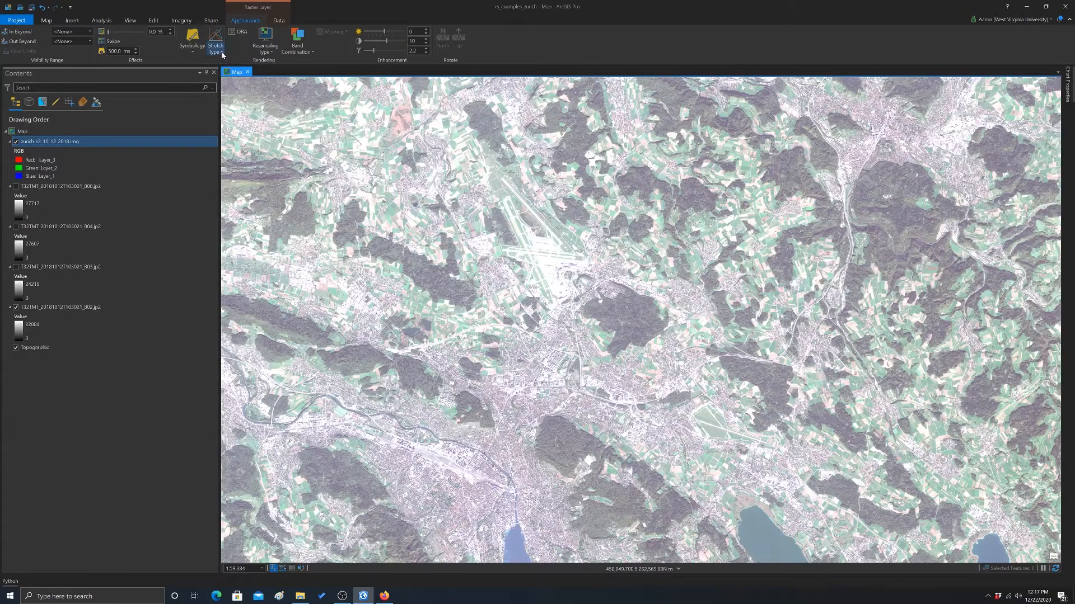
pyautogui.click(215, 43)
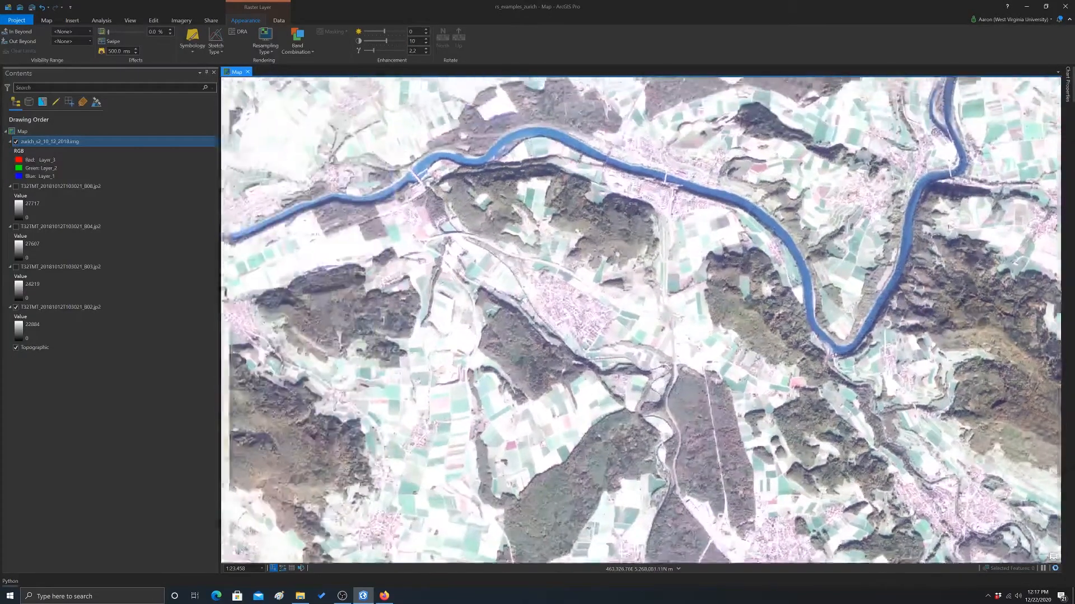
# - Zoom out and render the Zurich composite with the Esri stretch type
pyautogui.scroll(-3)
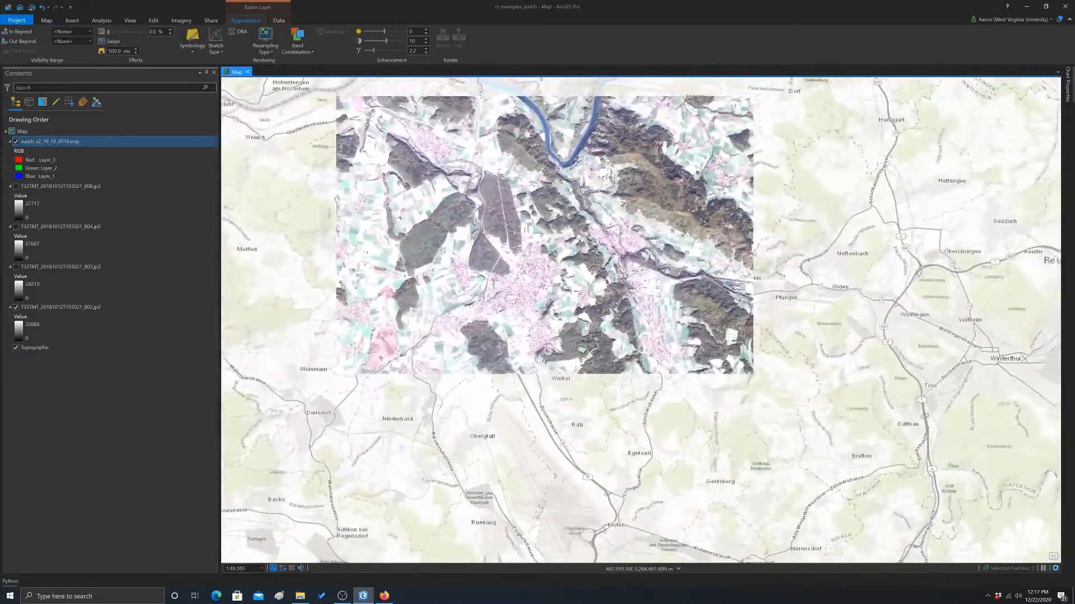
pyautogui.click(215, 41)
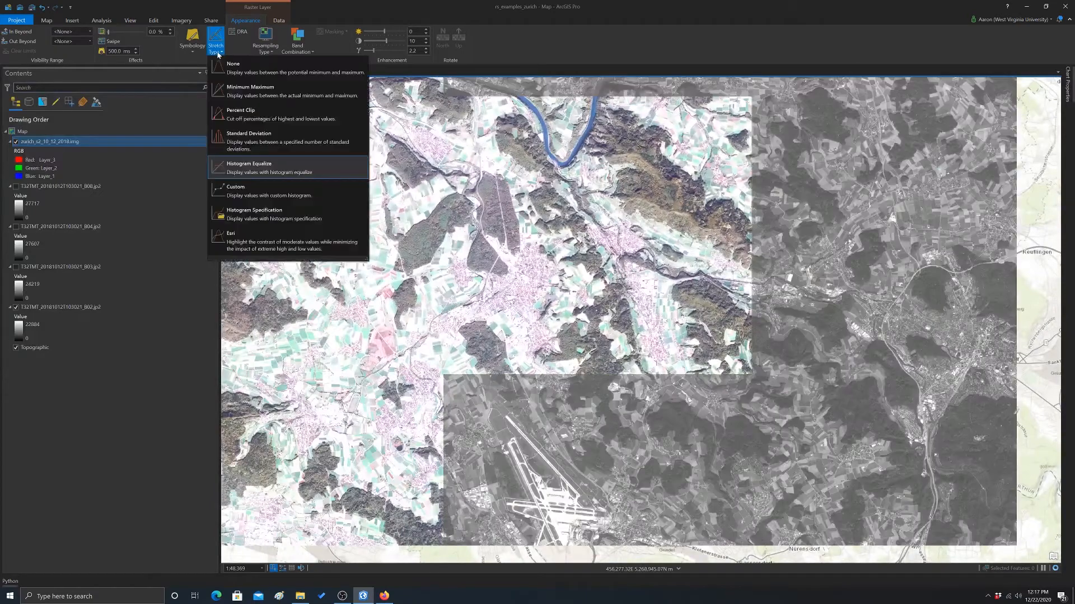
pyautogui.click(247, 164)
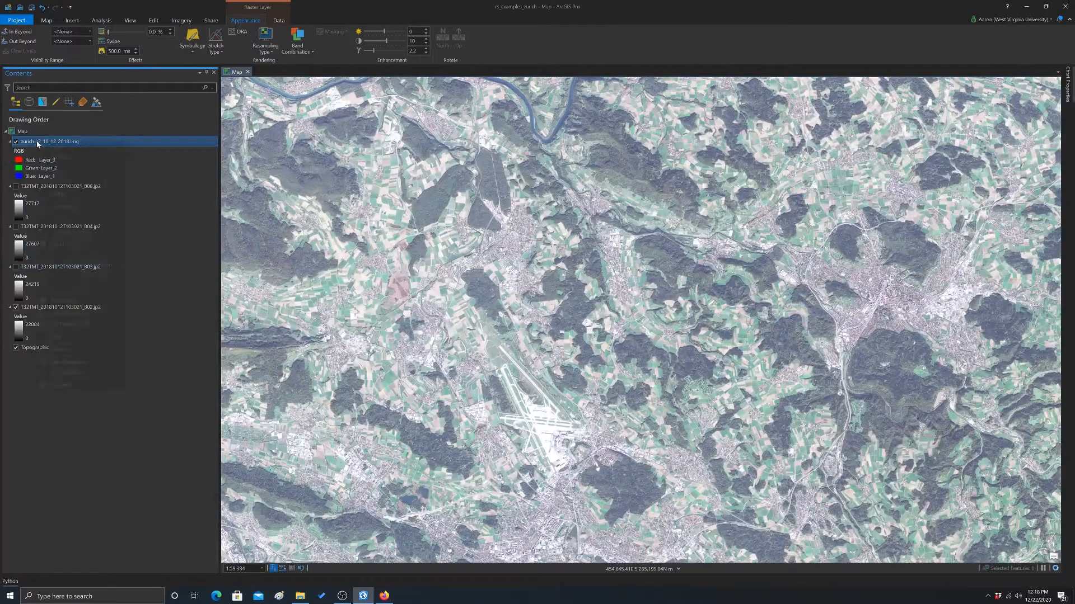
# - Set Percent Clip in the layer's Symbology, trying clip values 1 and 5 before 2
pyautogui.rightClick(48, 141)
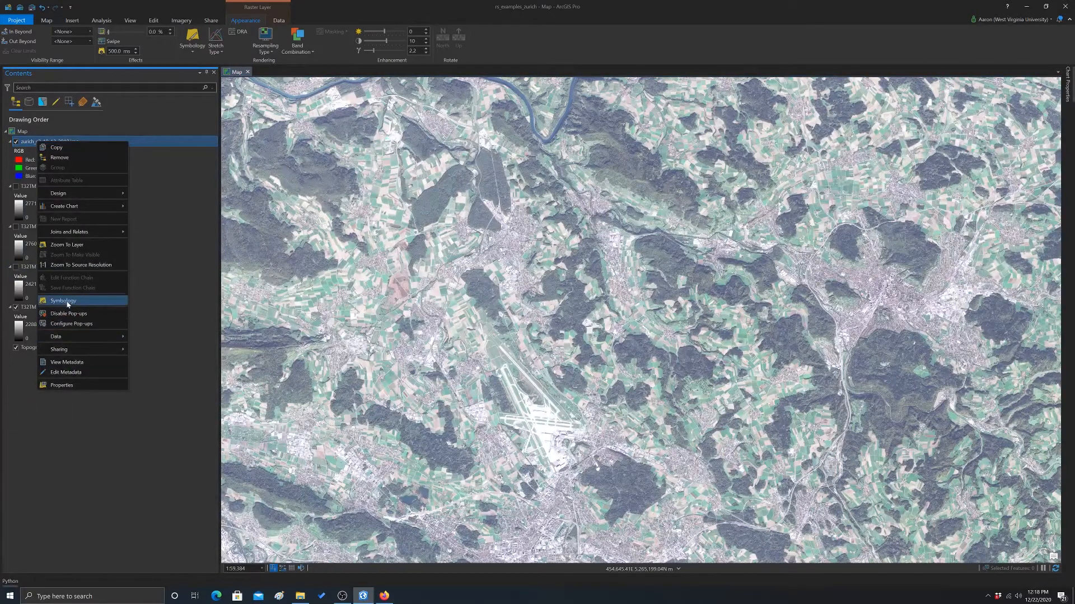
pyautogui.click(62, 300)
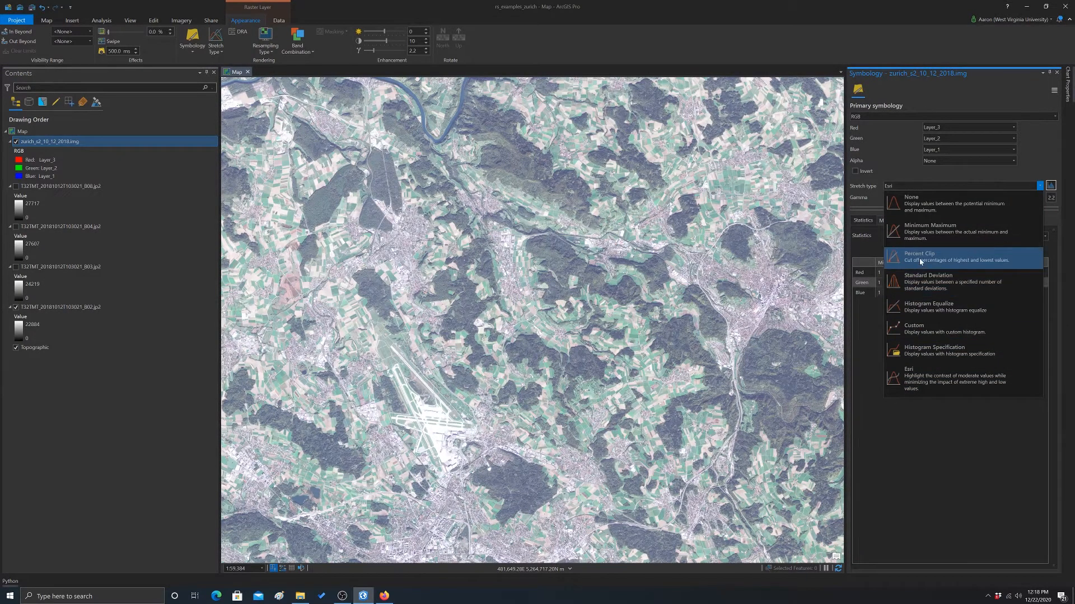
pyautogui.click(918, 257)
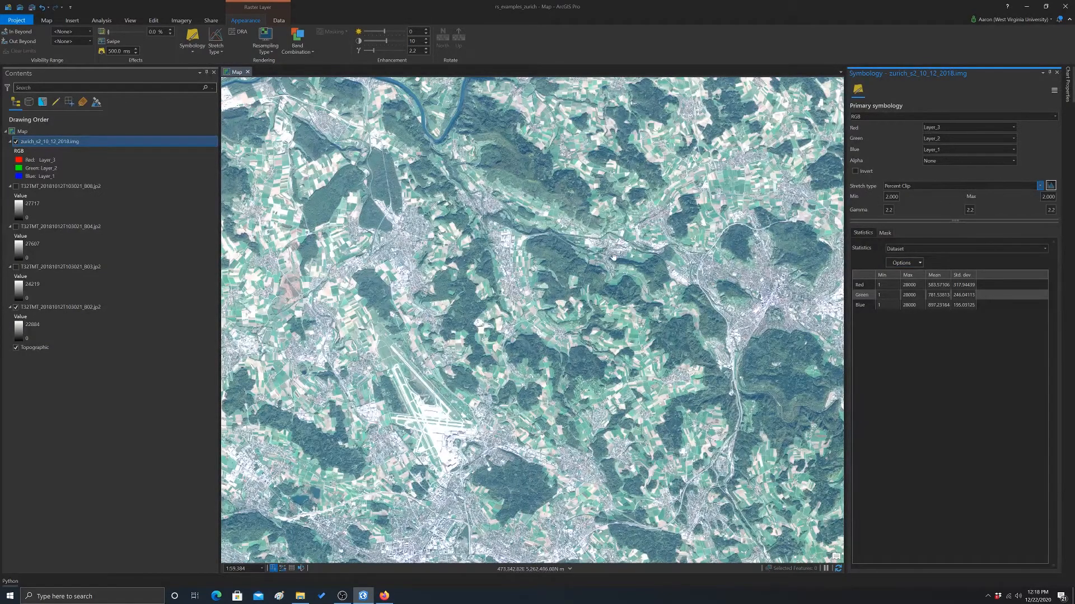
pyautogui.scroll(-3)
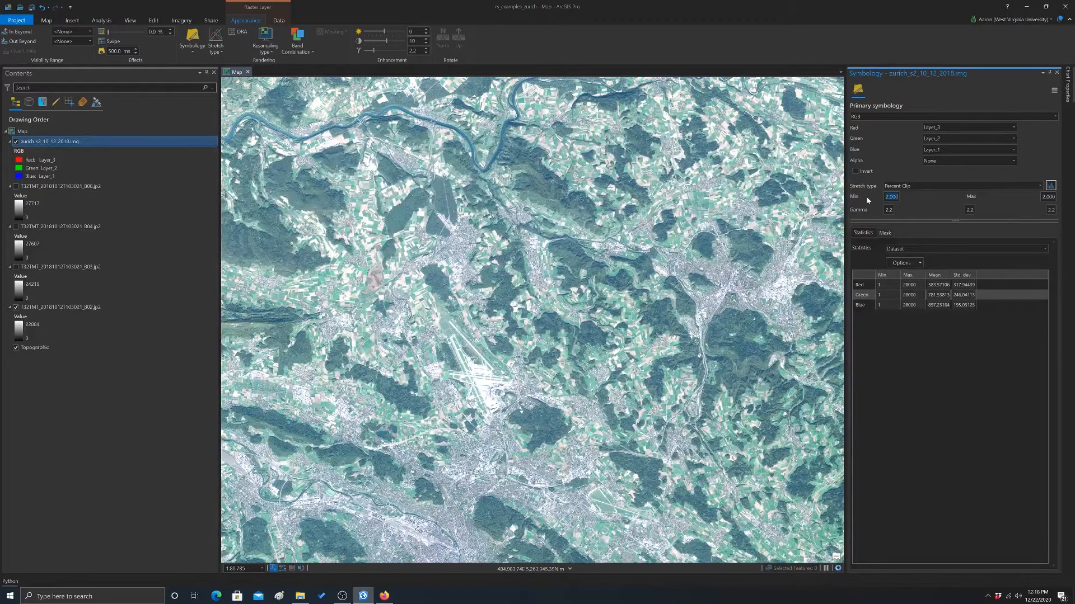
pyautogui.write('1')
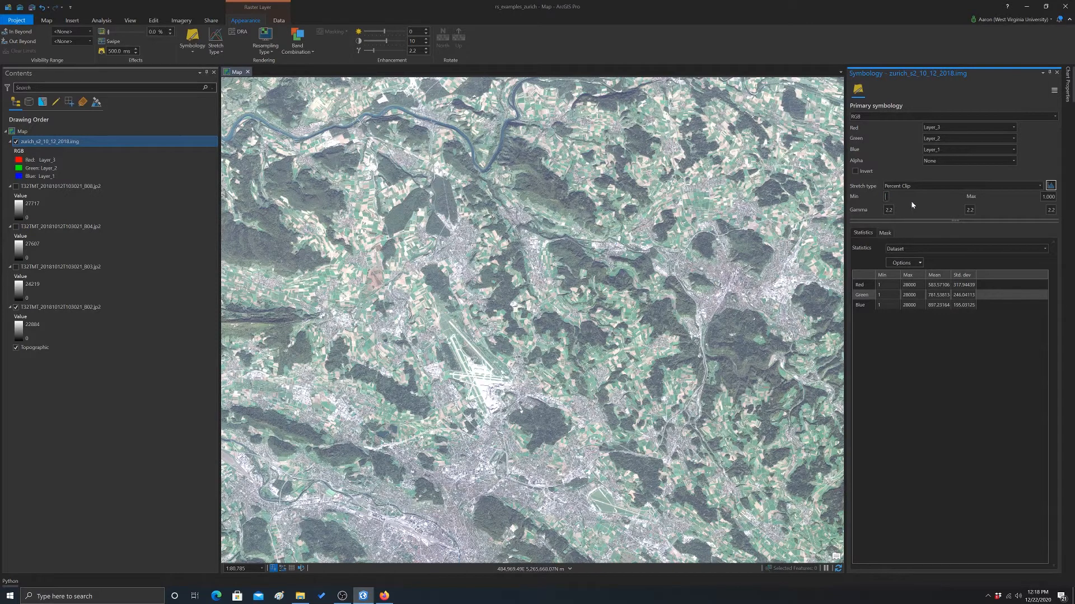
pyautogui.write('5.000')
pyautogui.click(1030, 196)
pyautogui.write('2.000')
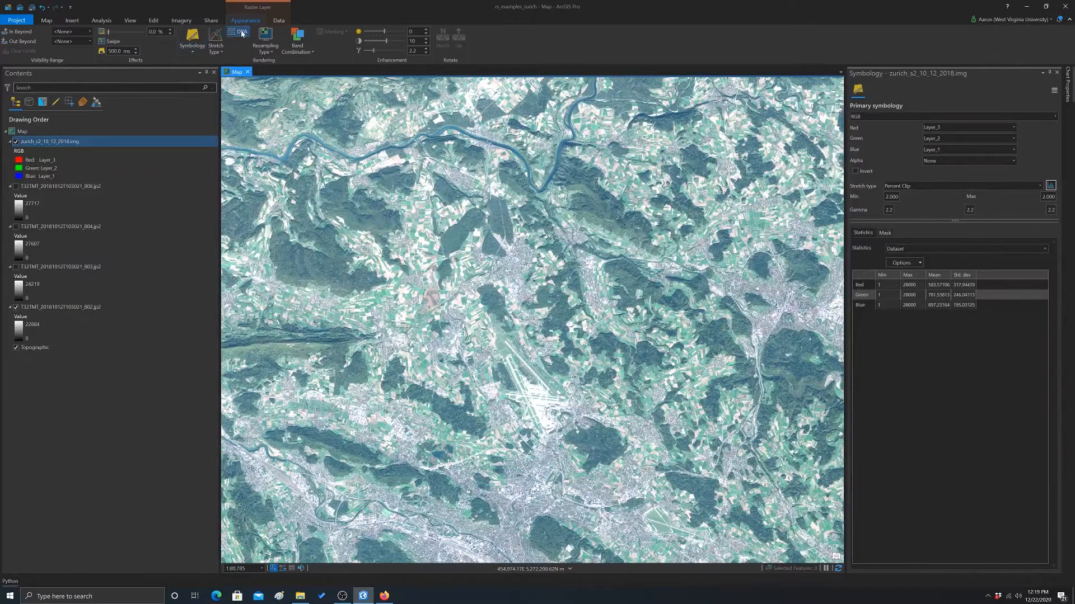
# - Turn on dynamic range adjustment and apply the Minimum Maximum stretch
pyautogui.click(240, 32)
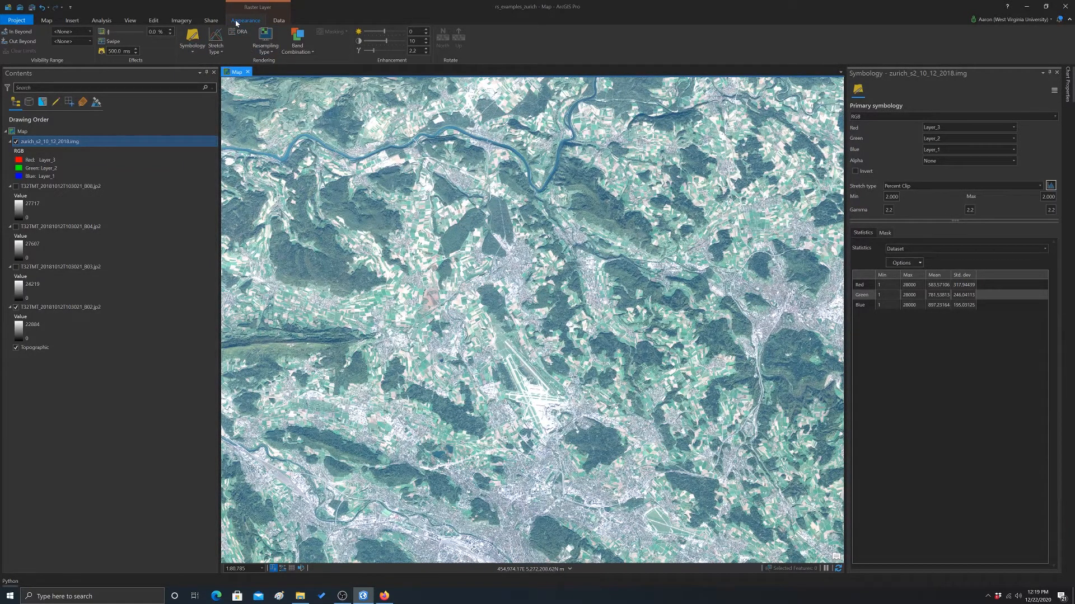
pyautogui.click(239, 32)
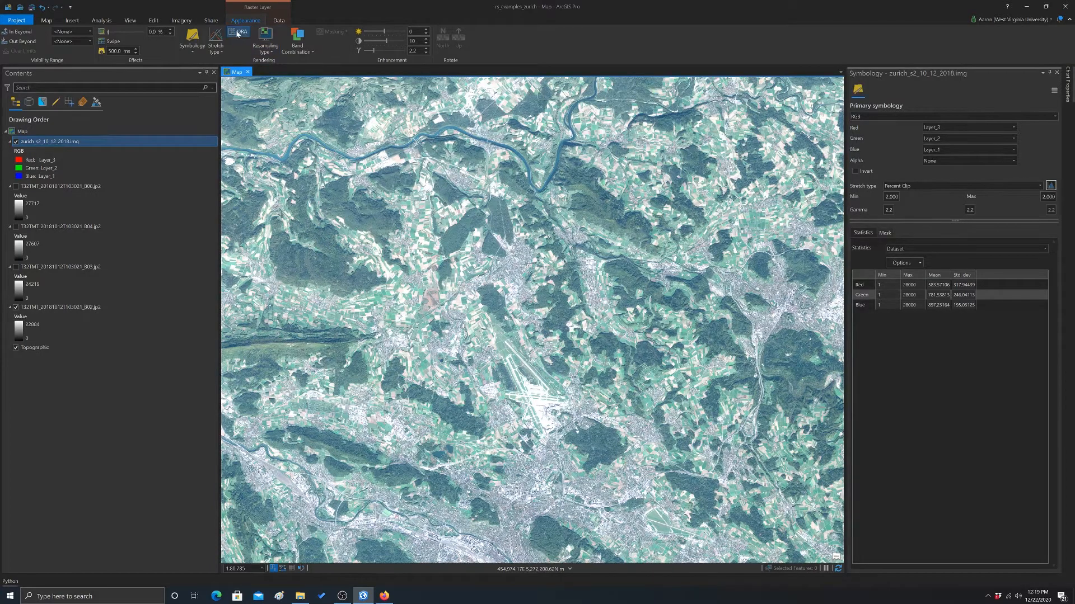
pyautogui.click(239, 31)
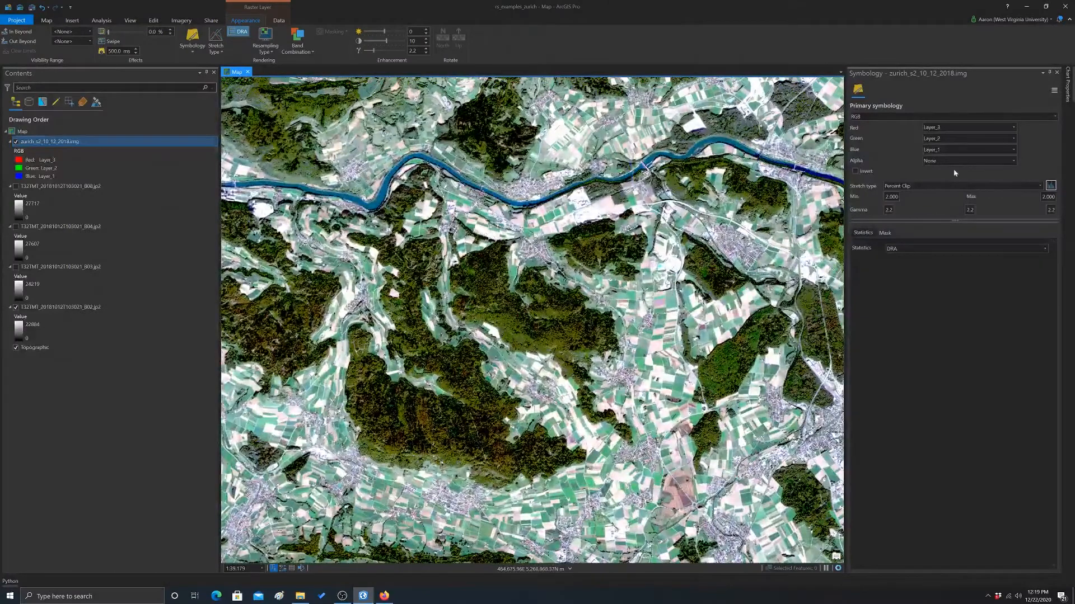
pyautogui.click(1045, 185)
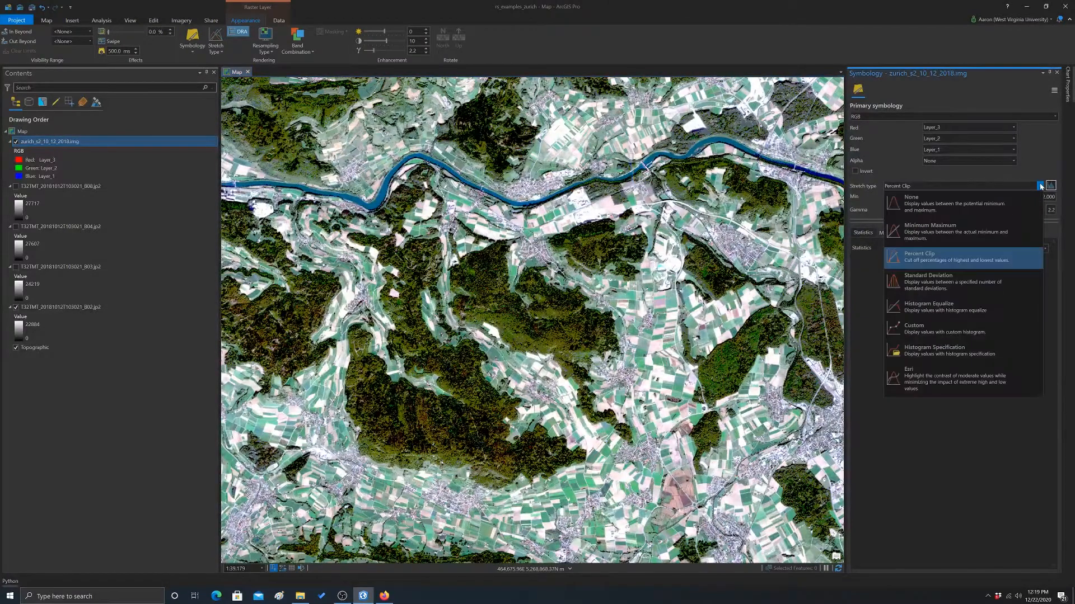
pyautogui.click(928, 229)
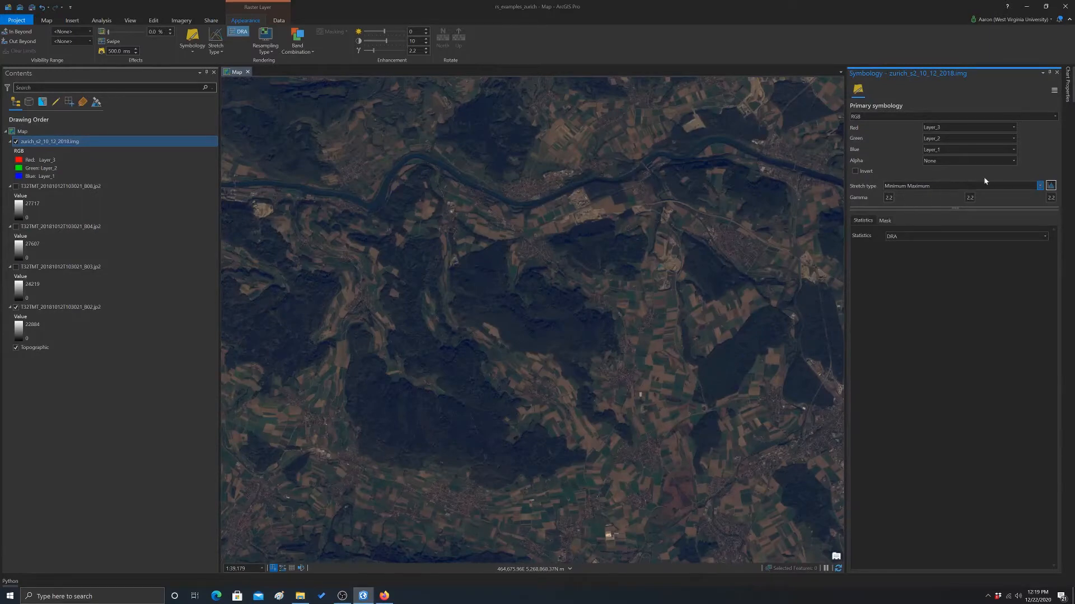
# - Switch to a 1% Percent Clip stretch without DRA and pan over central Zurich
pyautogui.click(1038, 186)
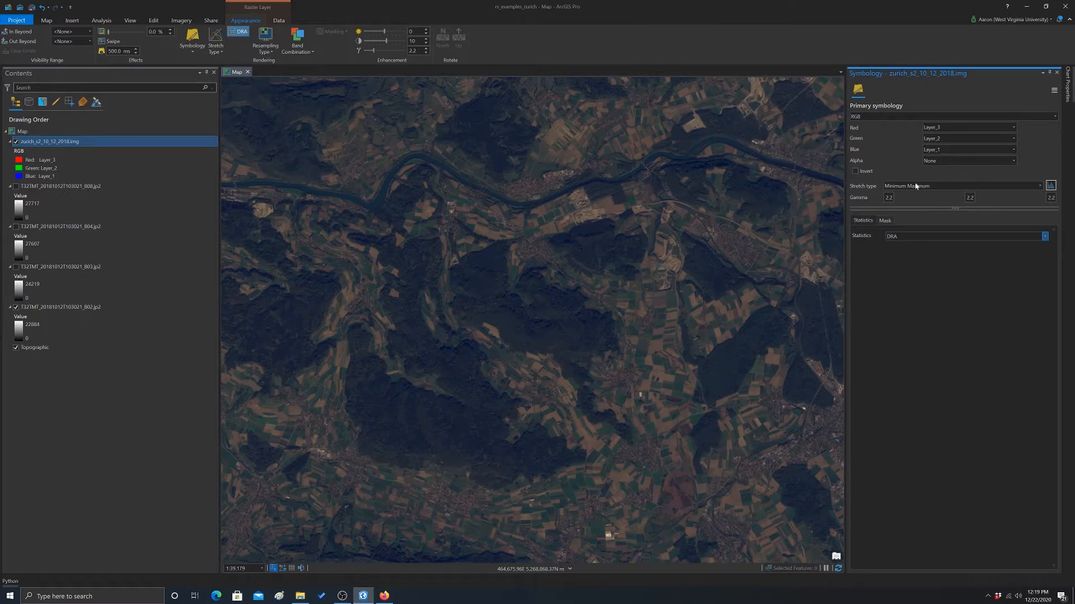
pyautogui.click(968, 186)
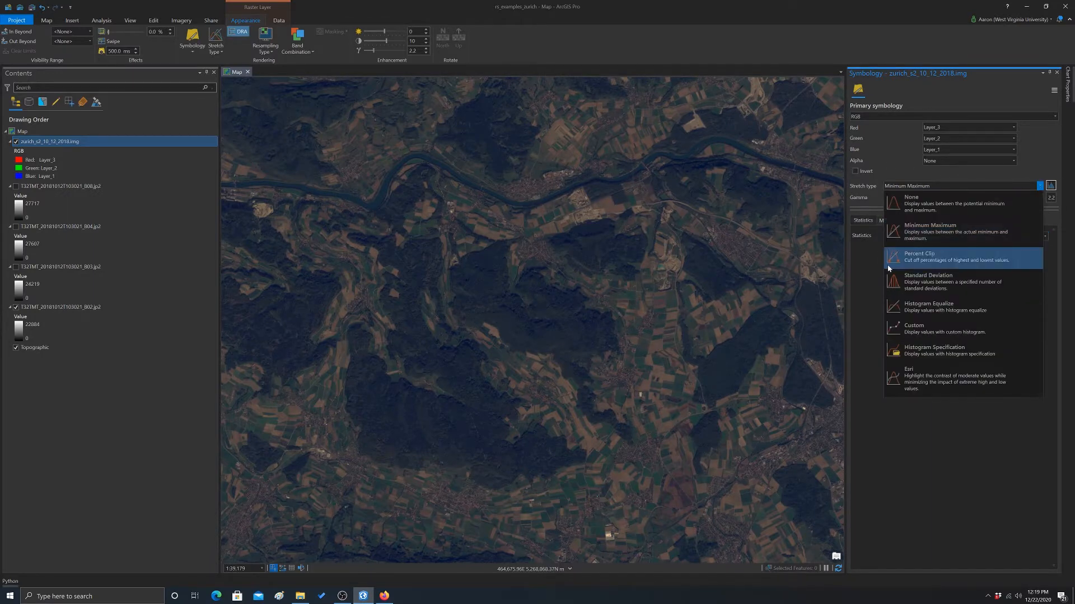
pyautogui.click(918, 257)
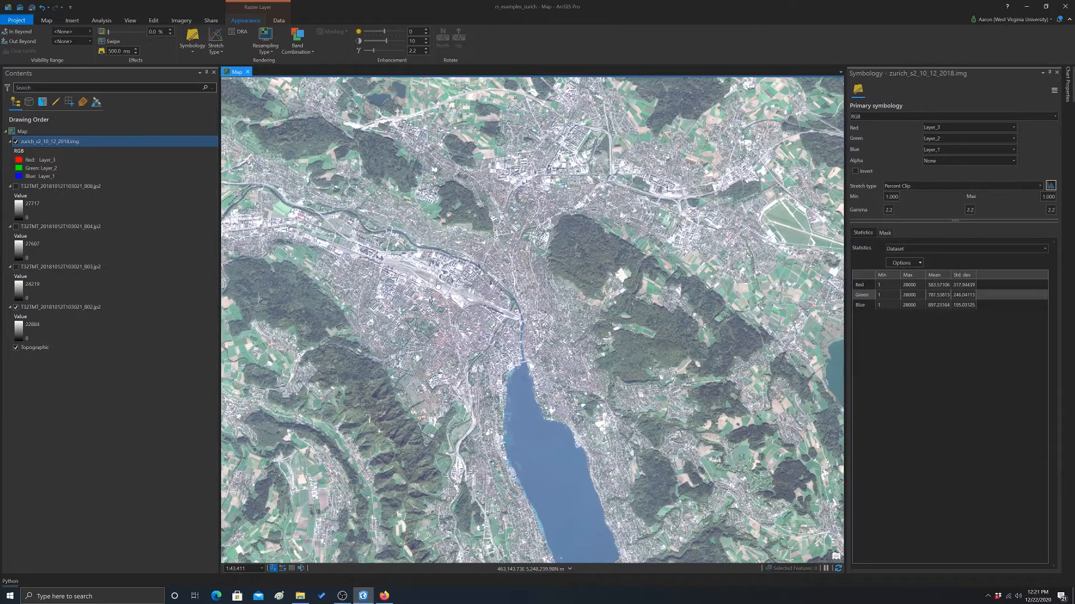
pyautogui.moveTo(436, 286); pyautogui.dragTo(544, 335)
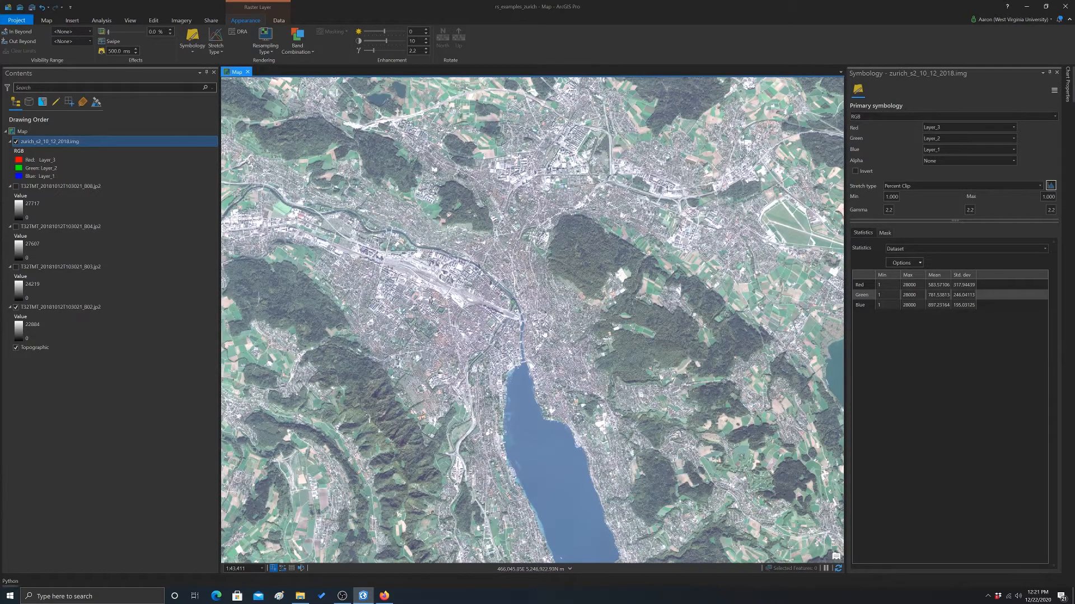